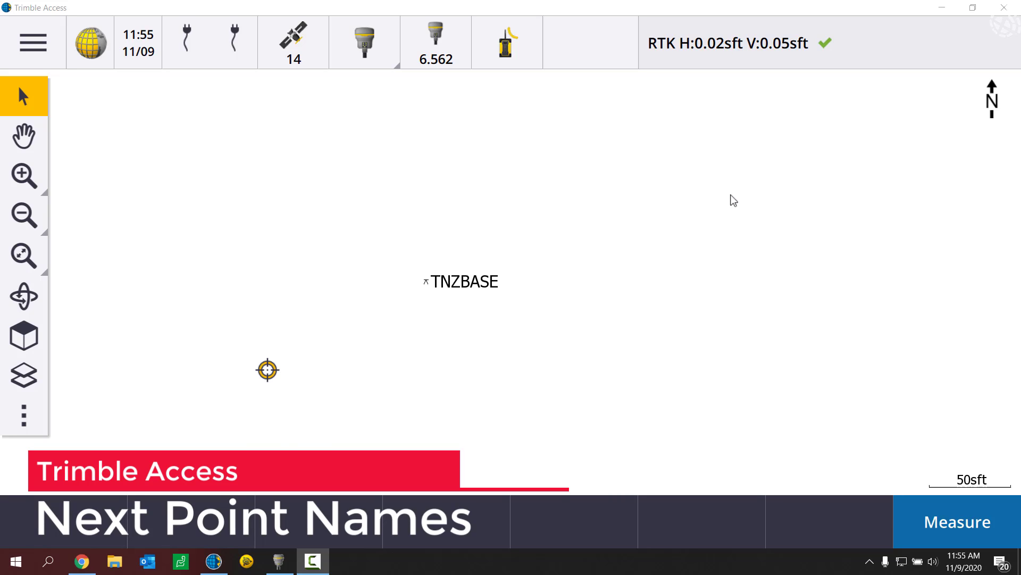
mouse_move(880, 454)
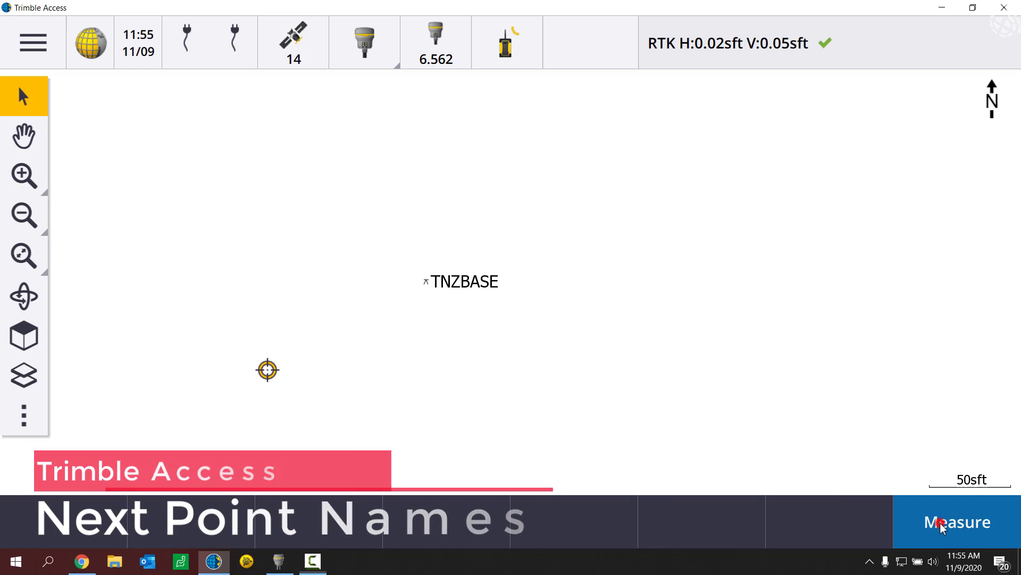
Begin measuring points, with rapid points proposing next point name 6131.
left_click(956, 522)
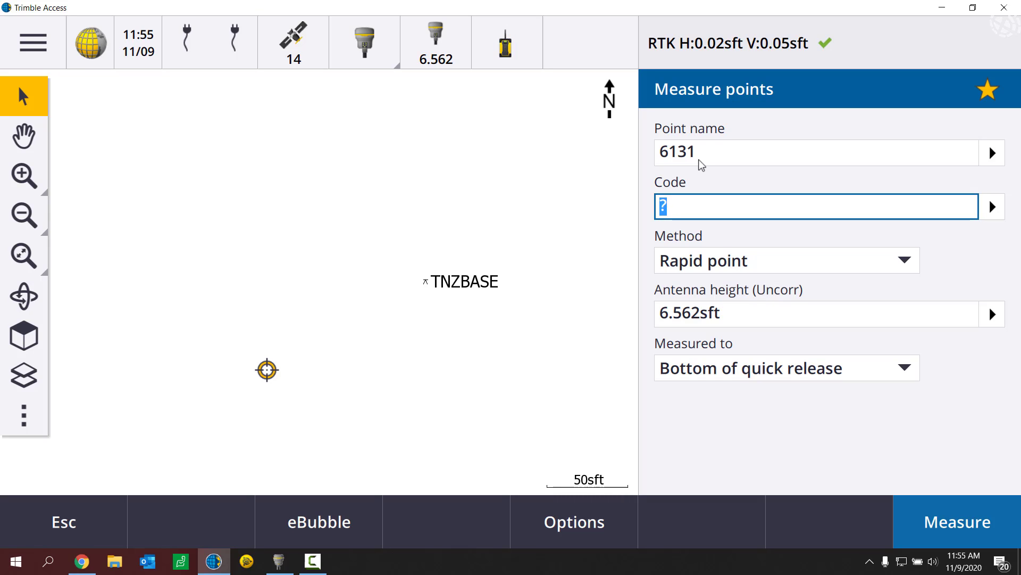
Switch method to Topo point (name 2695) then Observed control point (name 134), and head to the main menu.
left_click(704, 153)
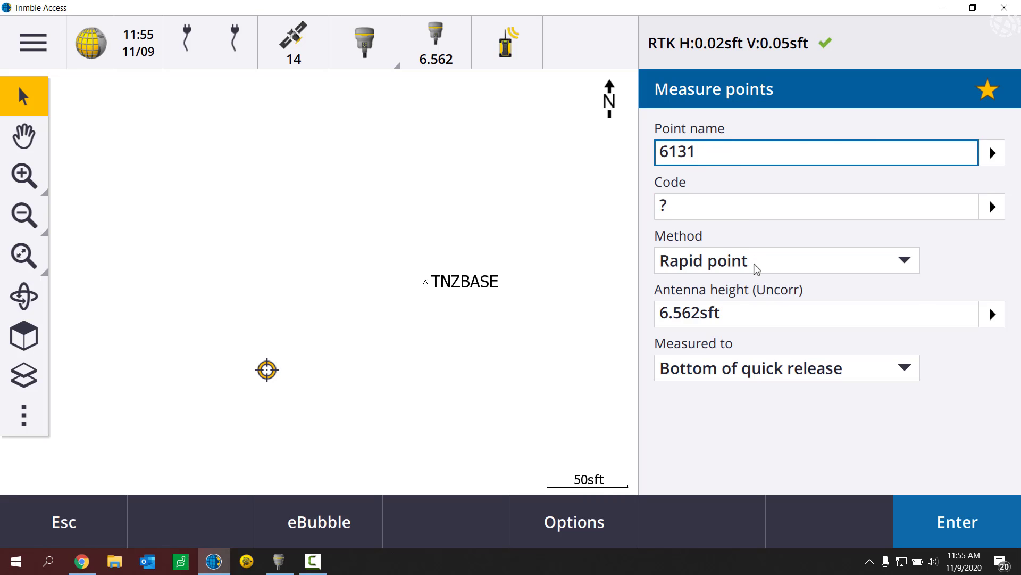
left_click(786, 259)
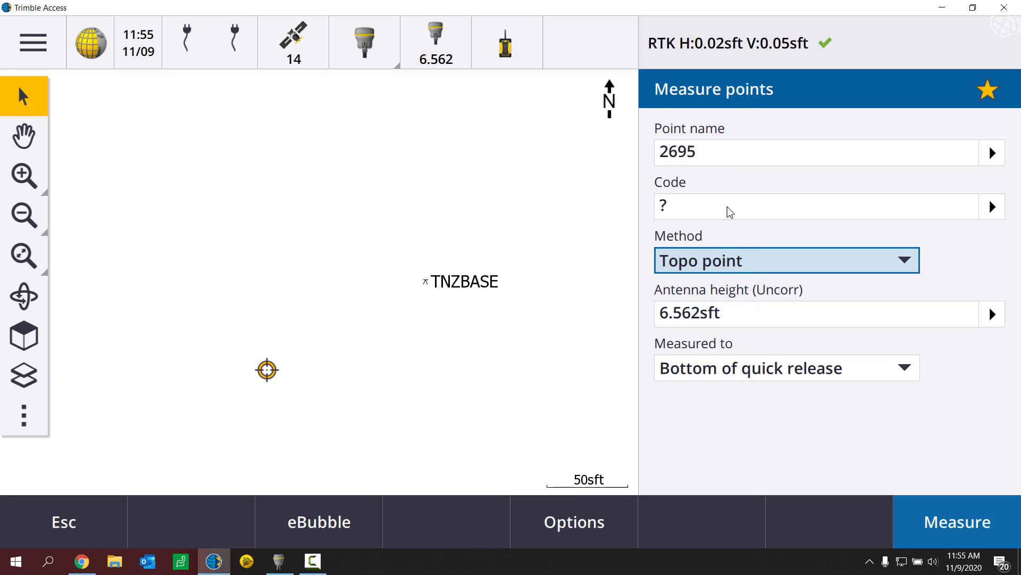
left_click(786, 260)
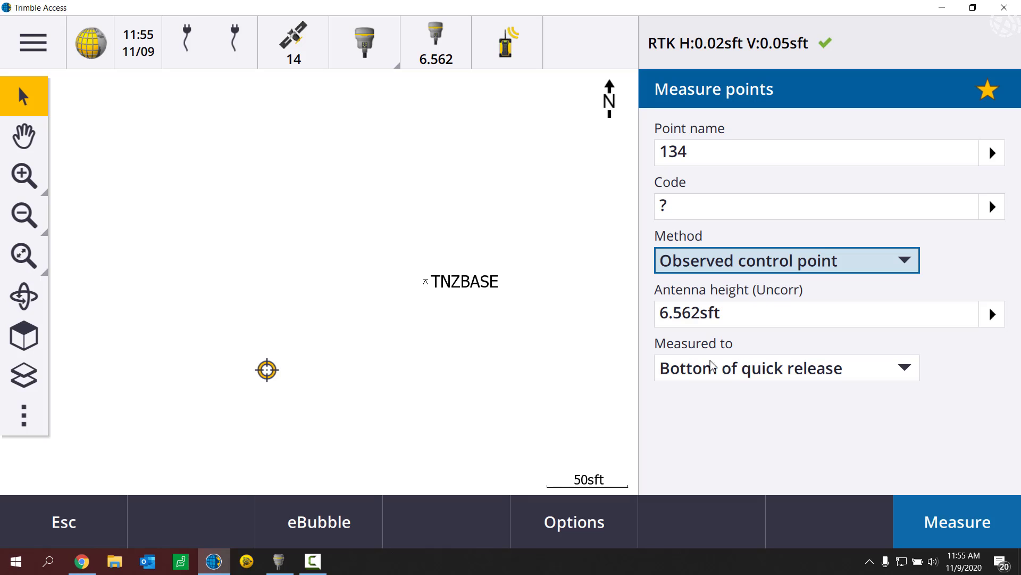
mouse_move(417, 379)
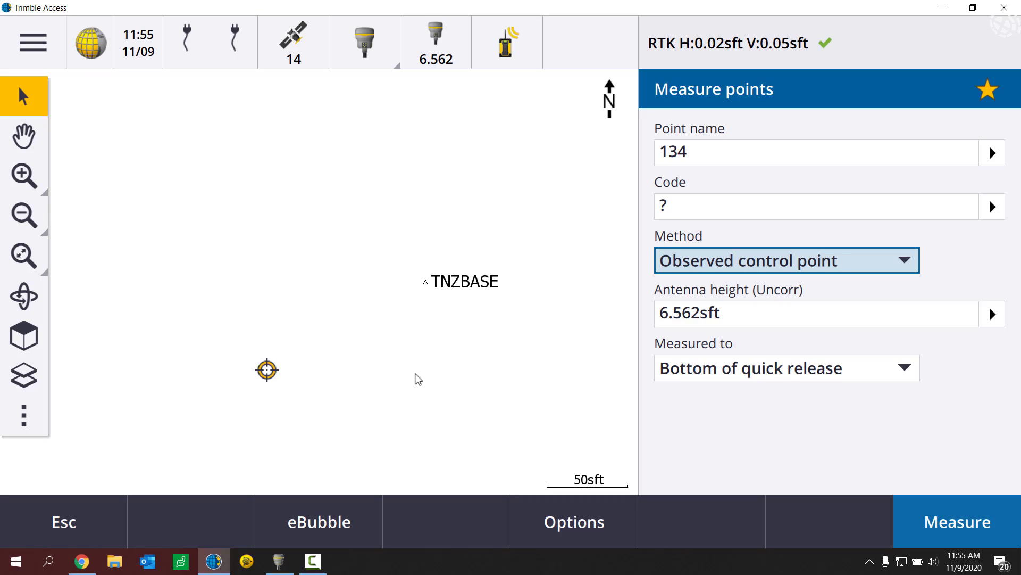
left_click(63, 521)
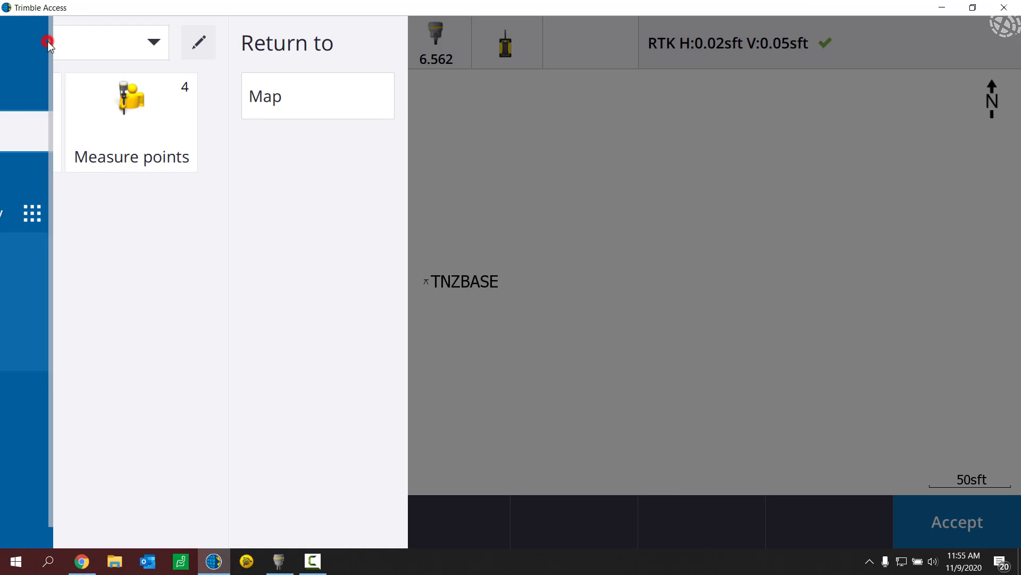
Bring up job 11092020A's properties and its Additional settings listing next point names.
left_click(47, 43)
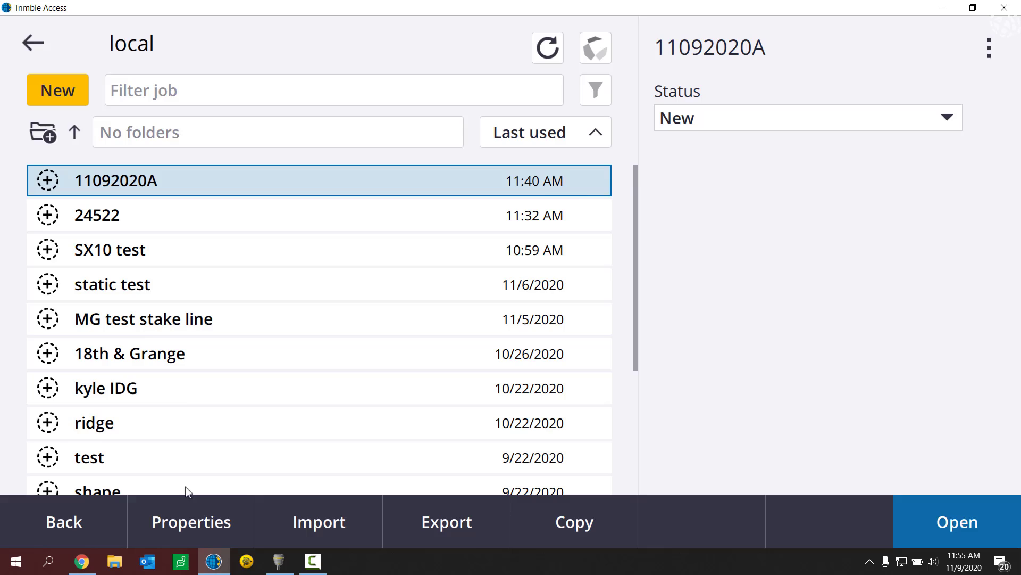
left_click(191, 522)
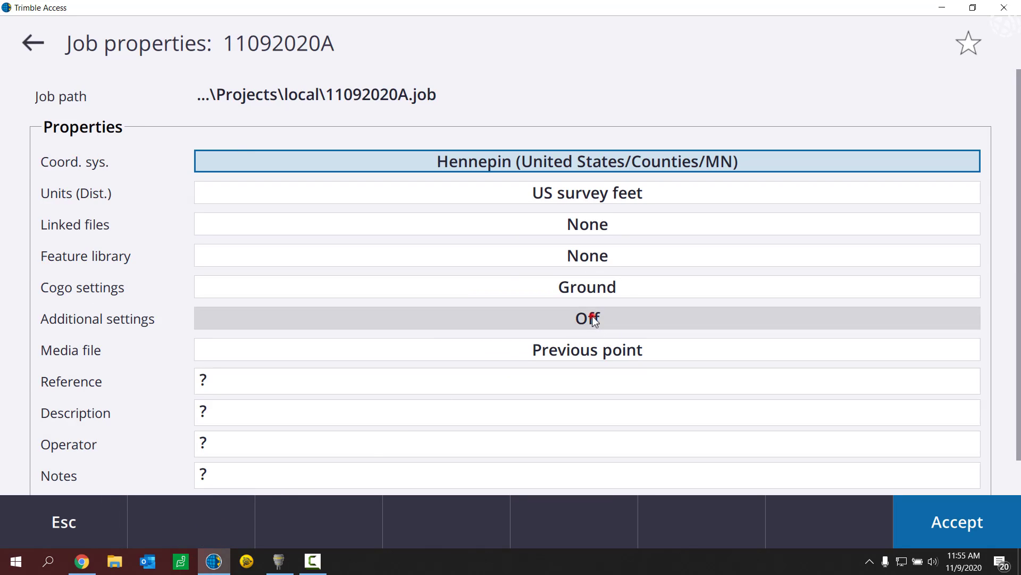
left_click(587, 318)
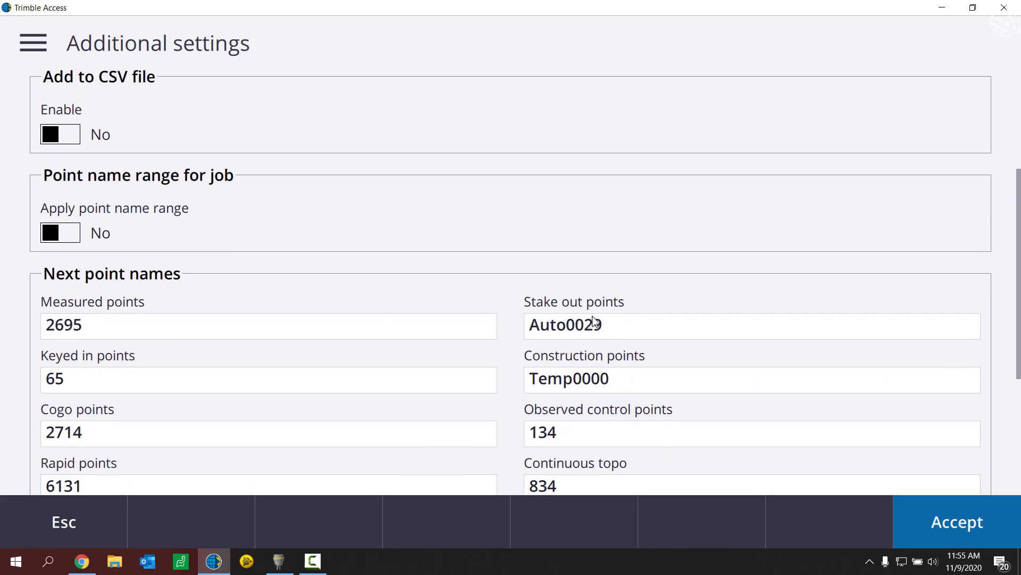
scroll("down", 3)
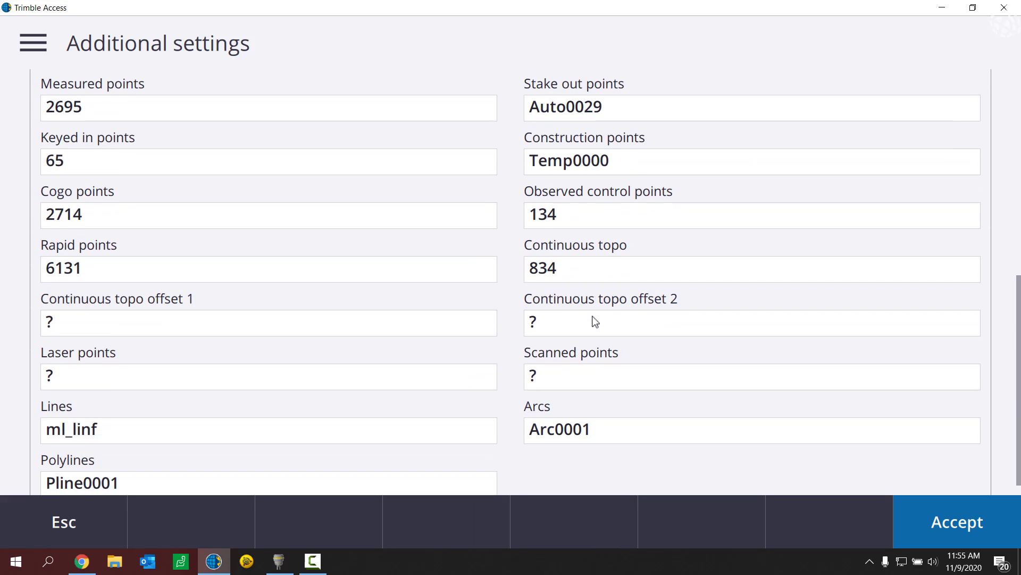
scroll("up", 3)
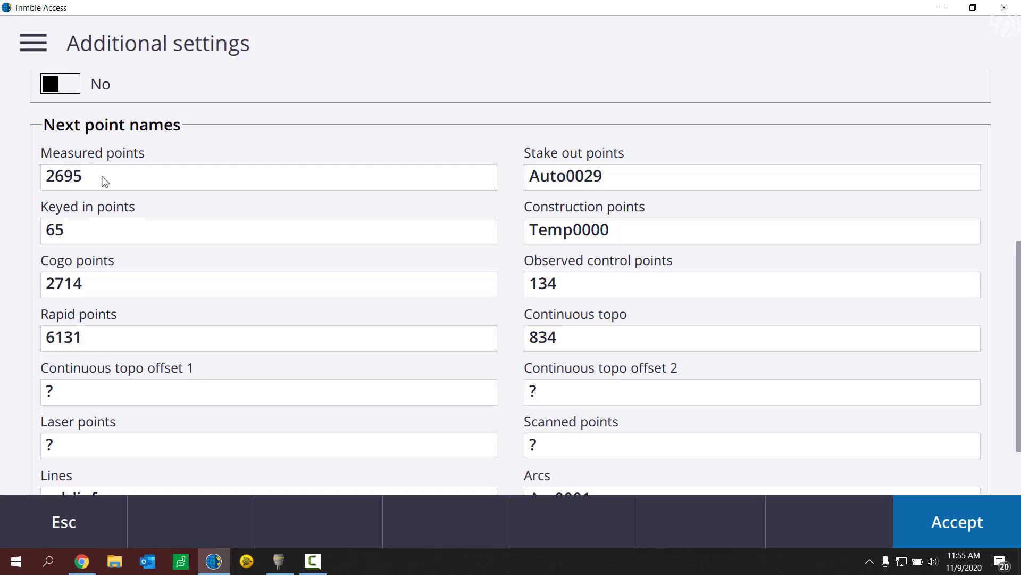
mouse_move(178, 344)
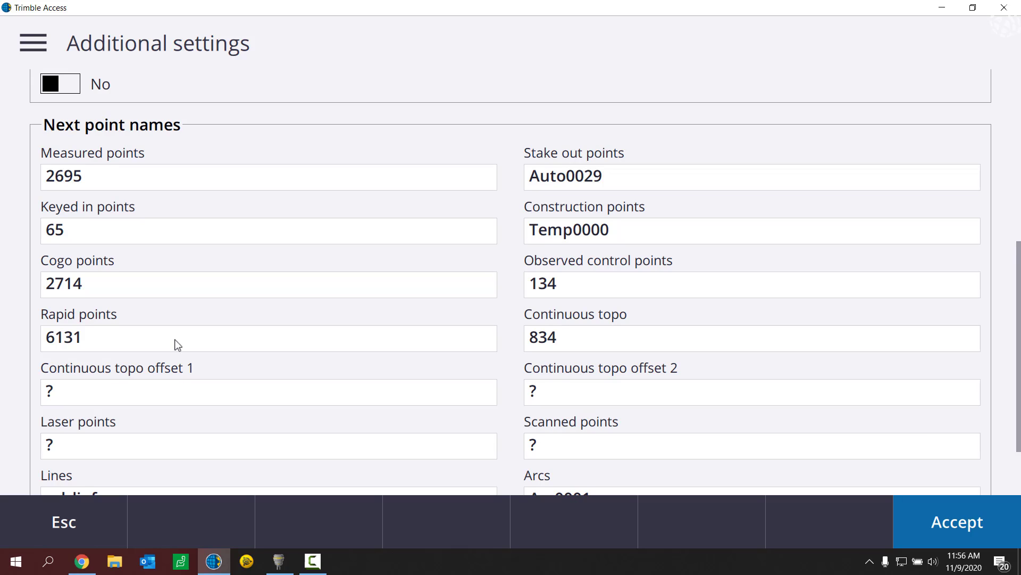
mouse_move(100, 527)
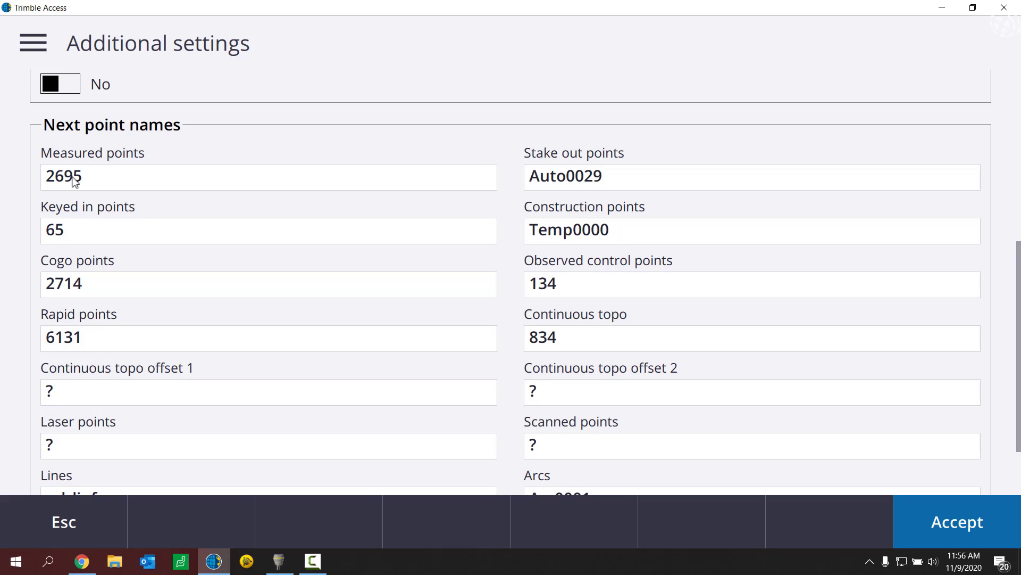
mouse_move(468, 183)
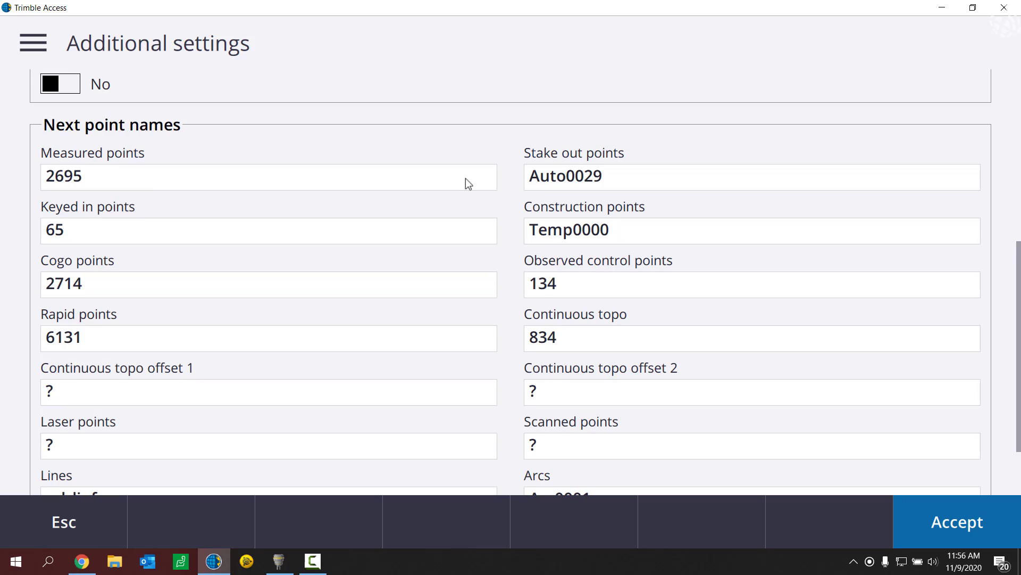
mouse_move(578, 184)
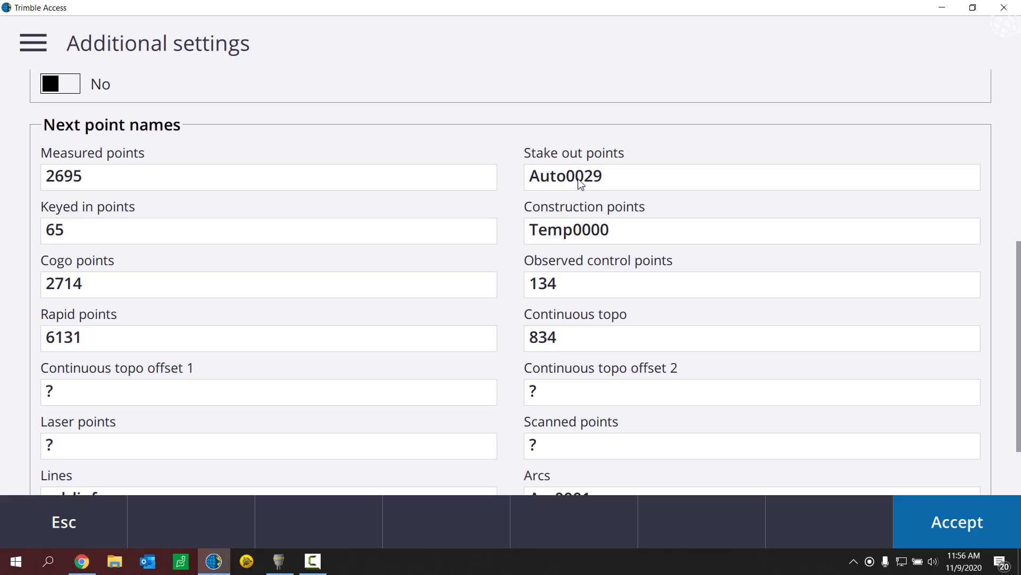
mouse_move(541, 186)
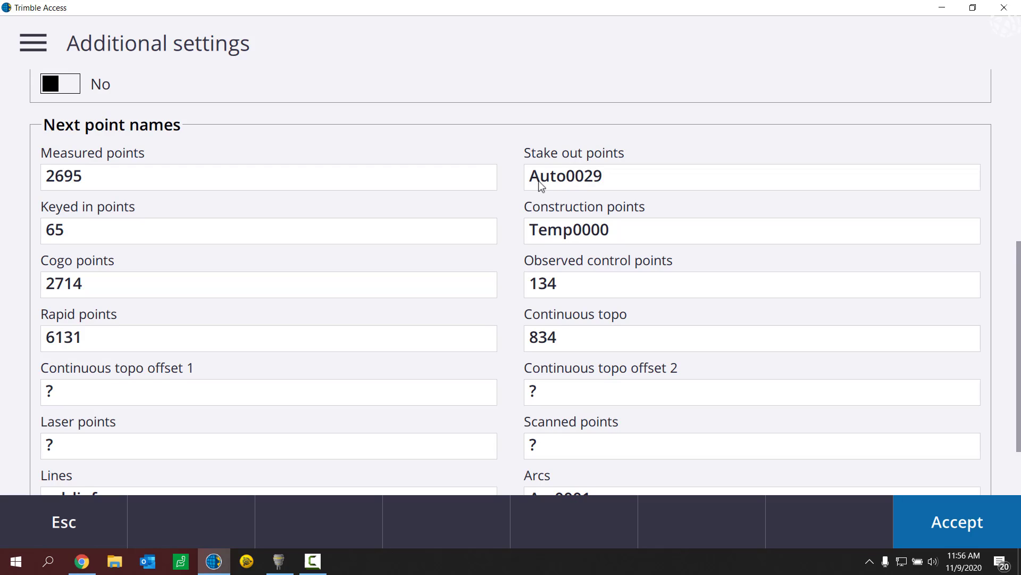
mouse_move(608, 190)
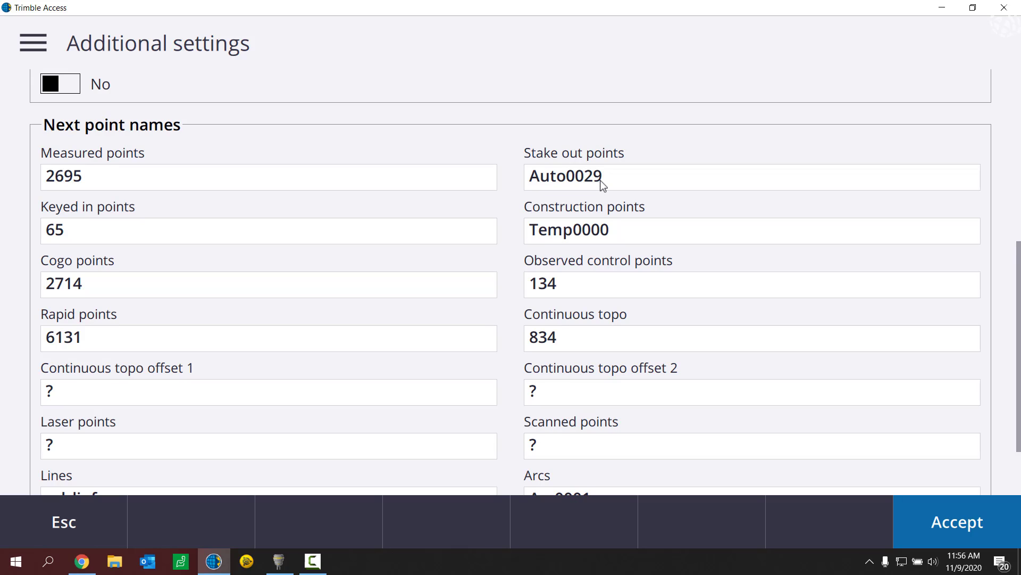
mouse_move(298, 344)
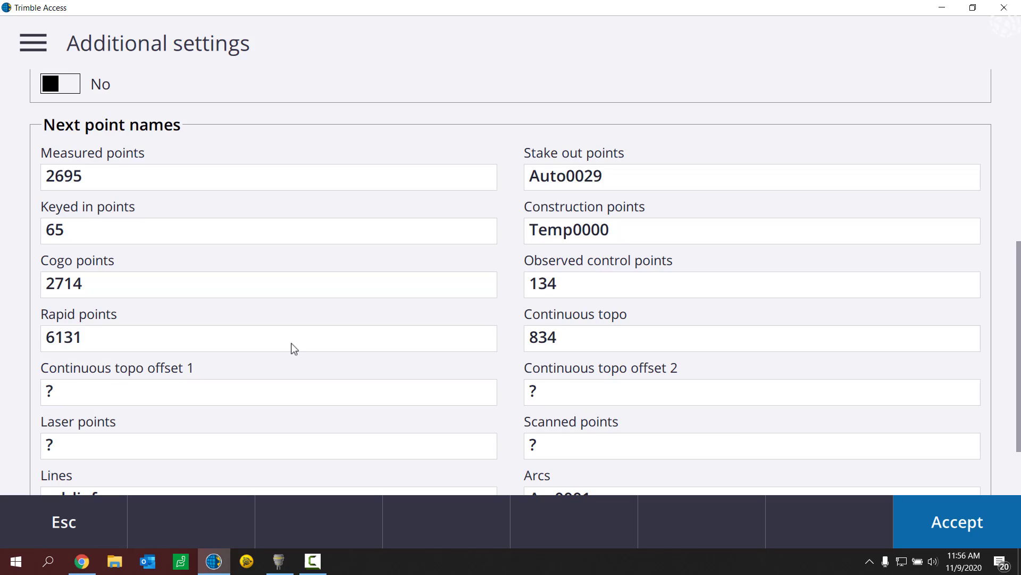
mouse_move(184, 134)
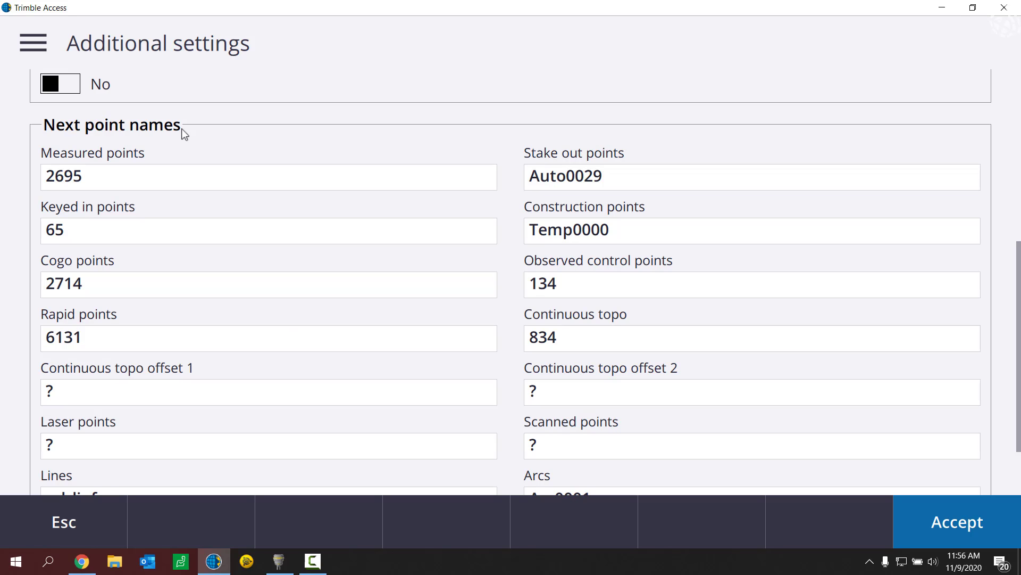
scroll("down", 3)
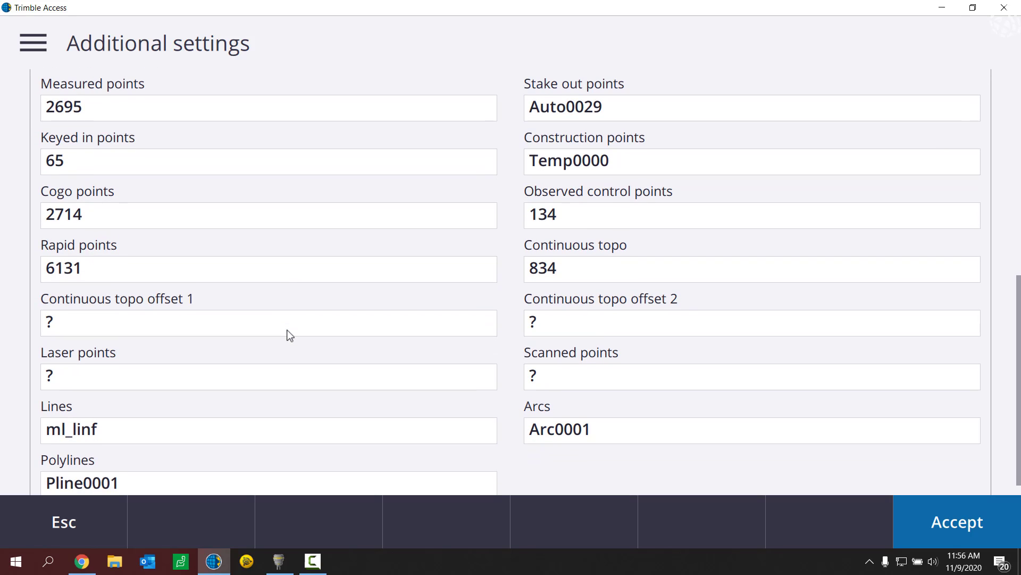
scroll("down", 3)
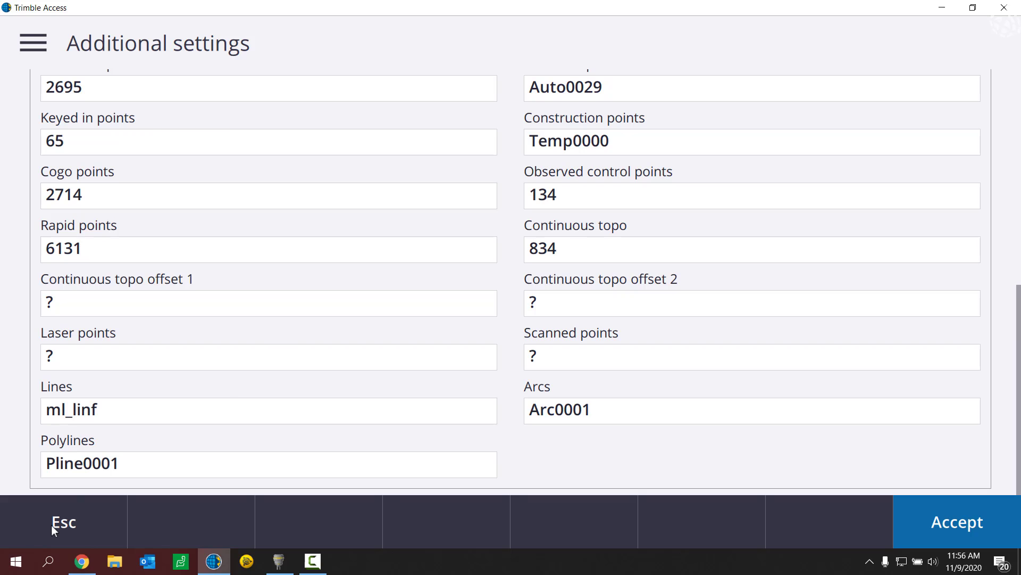
Leave the settings unsaved, start a new job and confirm ending the survey and closing 11092020A.
left_click(63, 521)
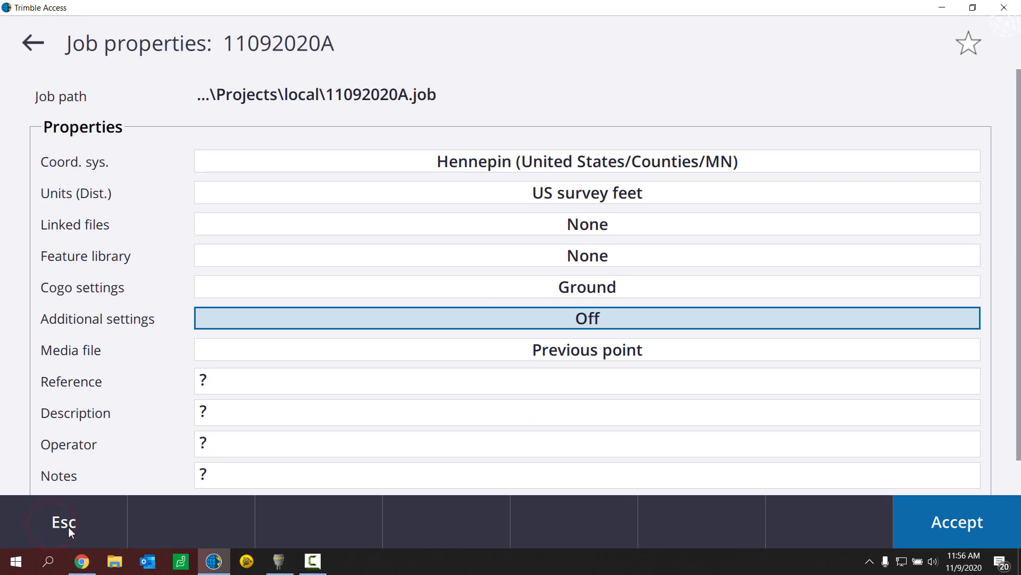
left_click(63, 522)
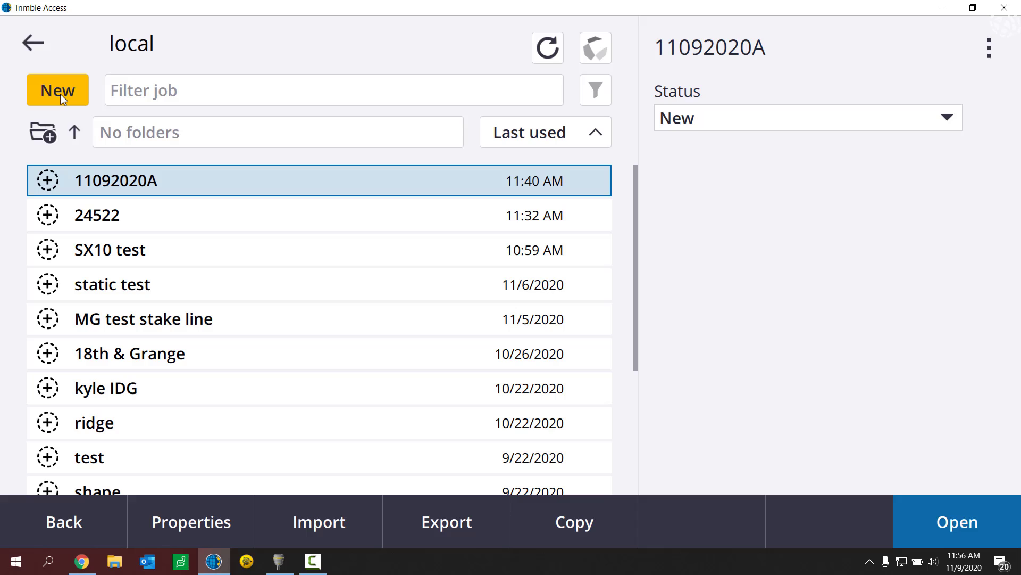
left_click(58, 89)
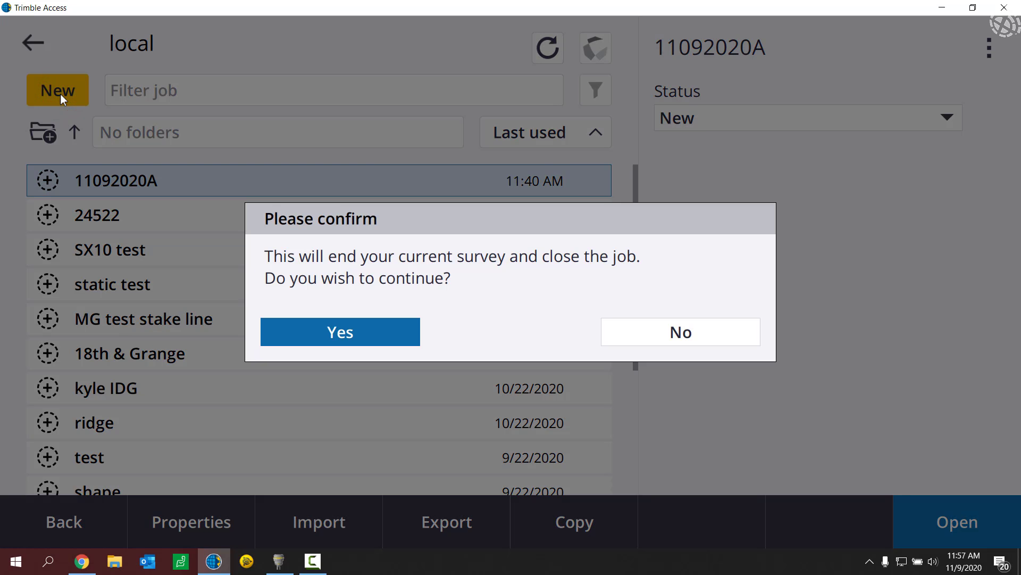
left_click(339, 332)
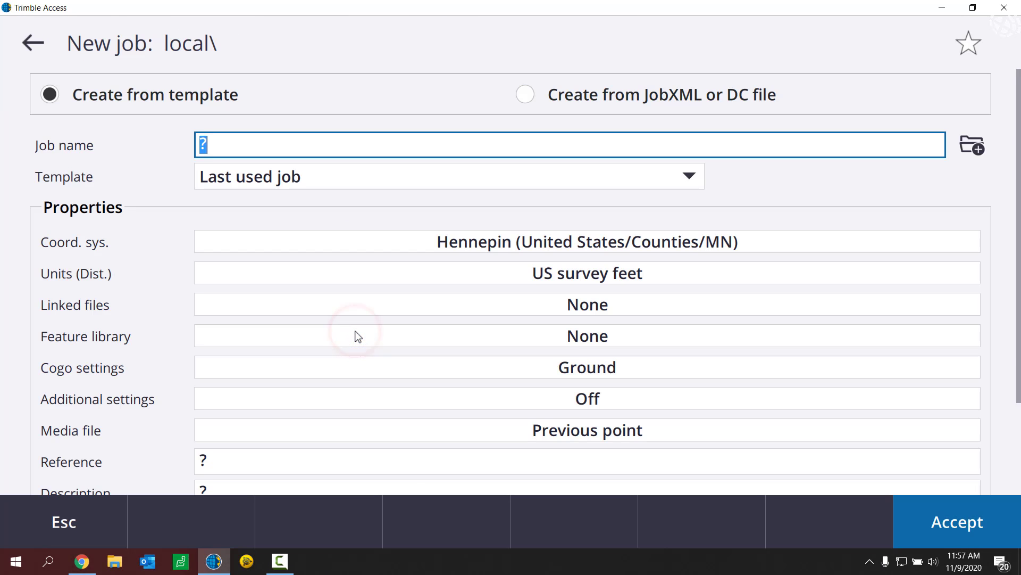
mouse_move(308, 235)
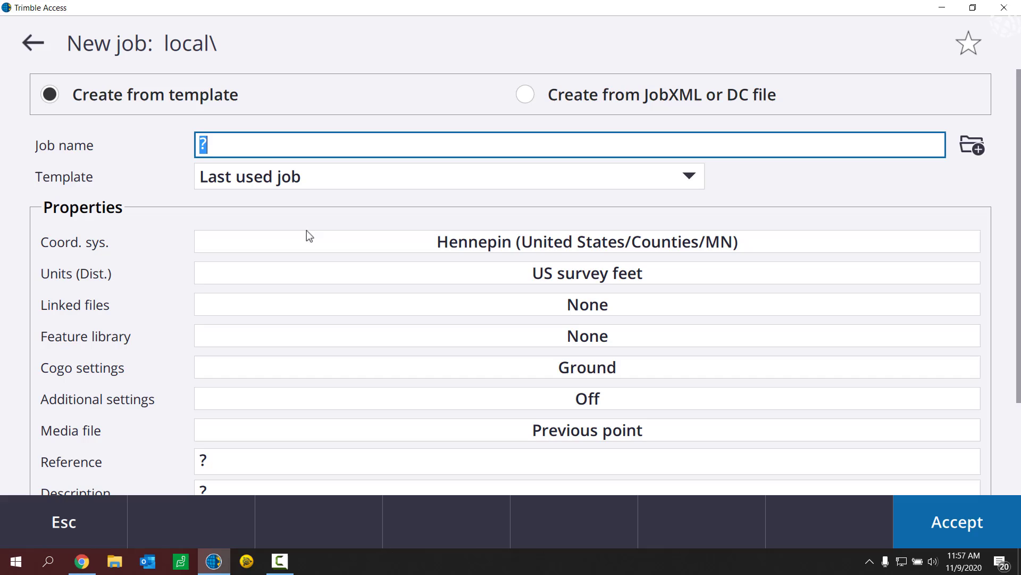
mouse_move(270, 158)
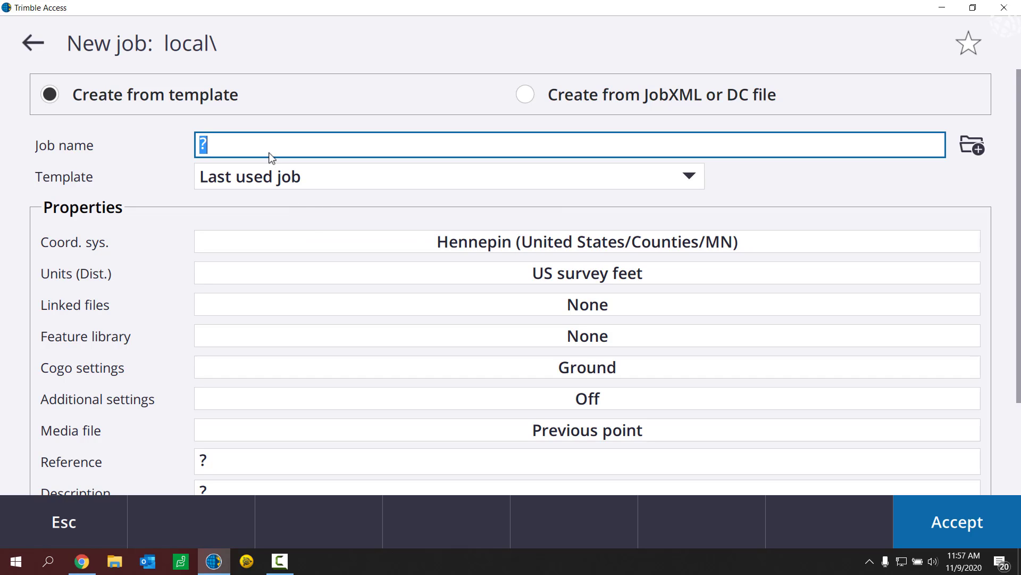
Enter 11092020B as the new job's name.
type("11092020B")
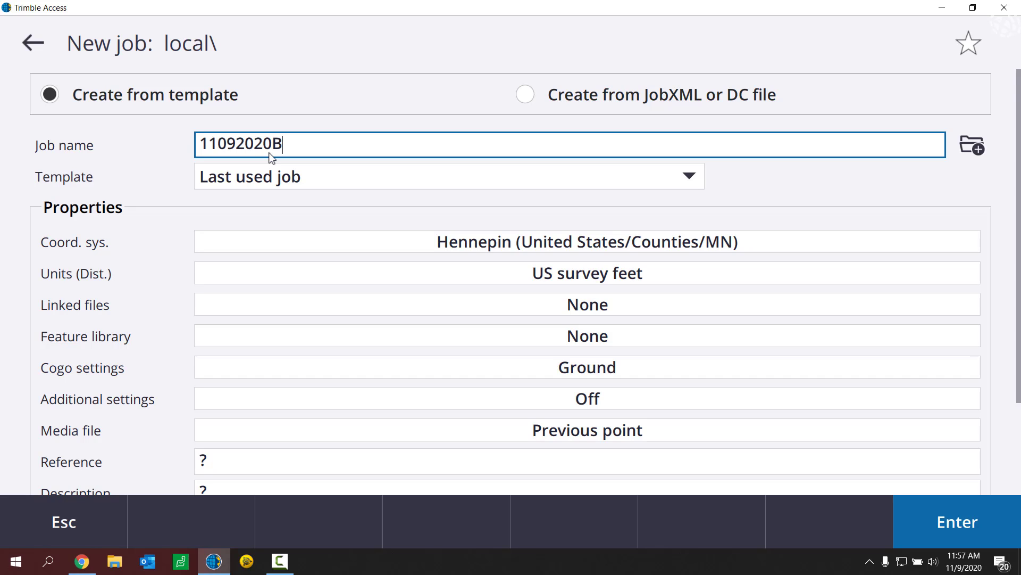
mouse_move(387, 95)
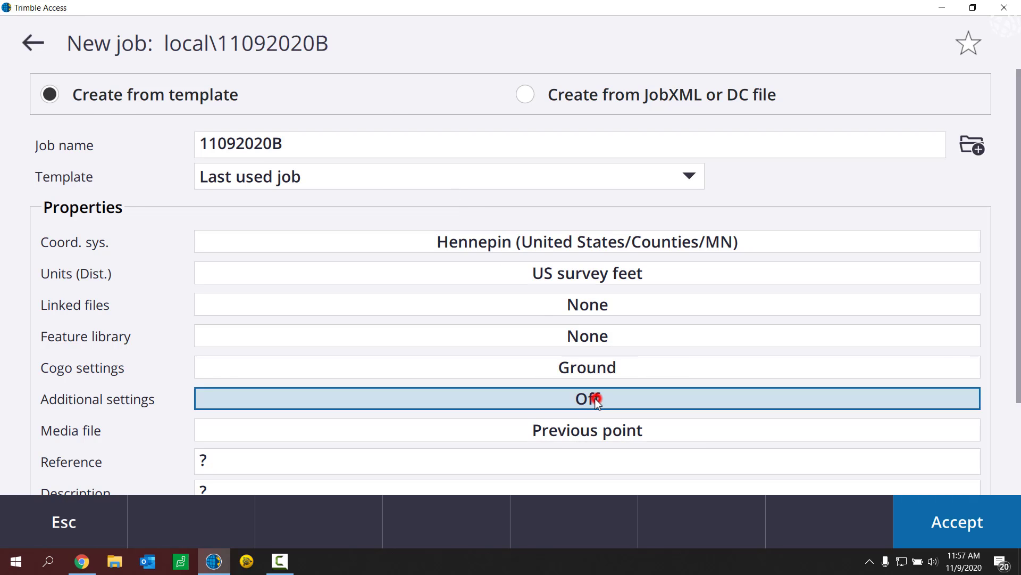
left_click(586, 398)
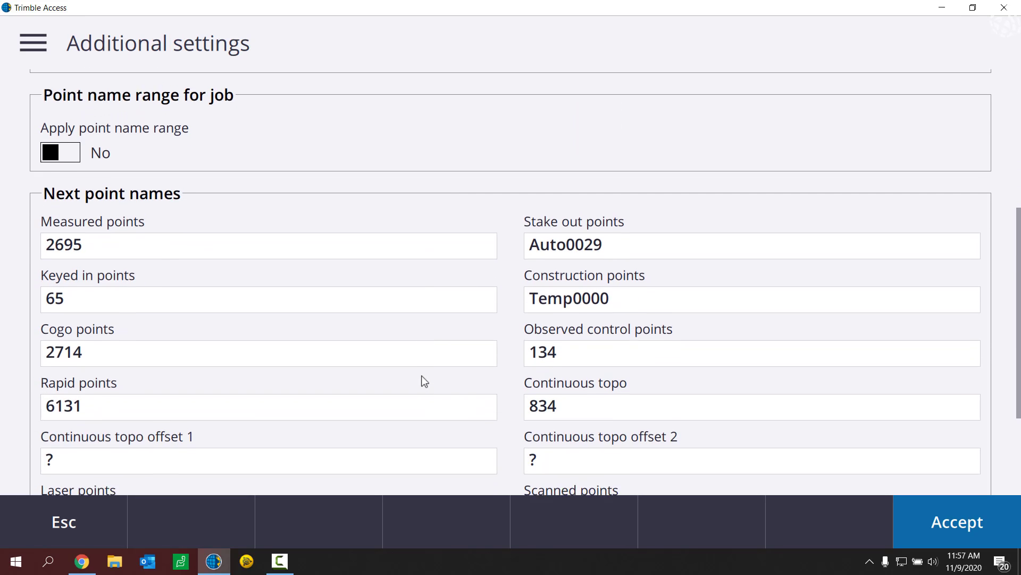
scroll("down", 3)
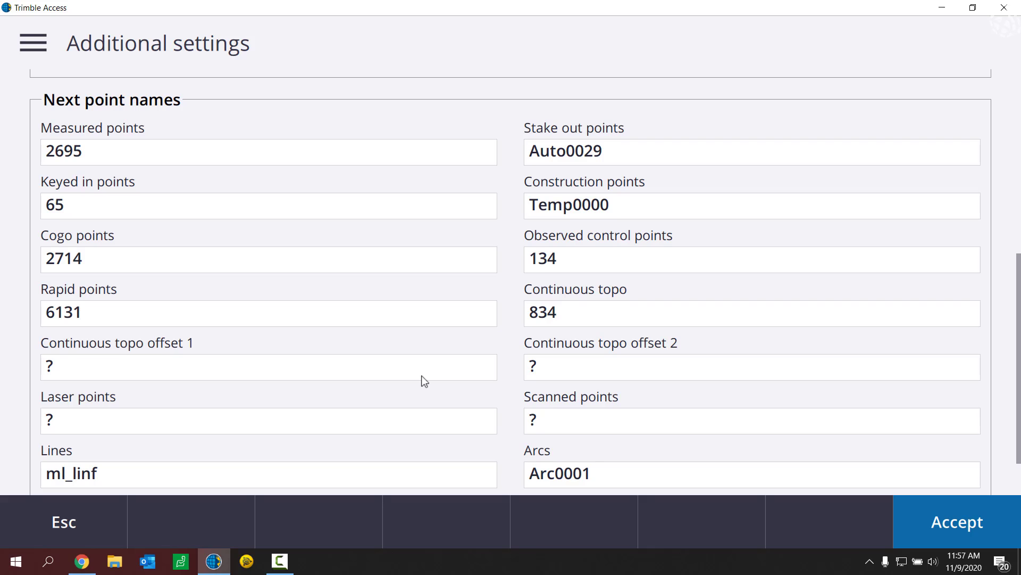
mouse_move(589, 372)
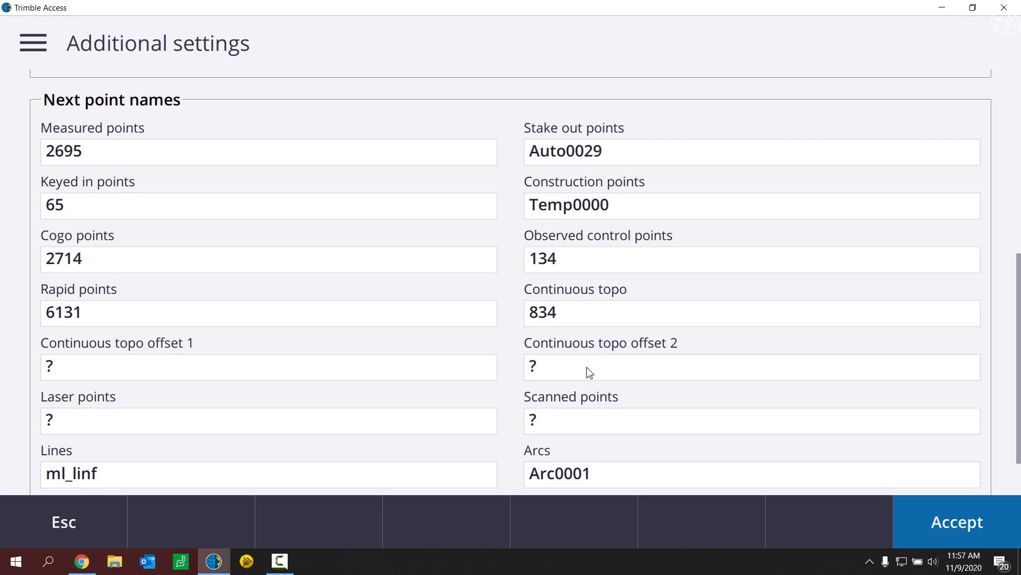
scroll("down", 3)
type("1000")
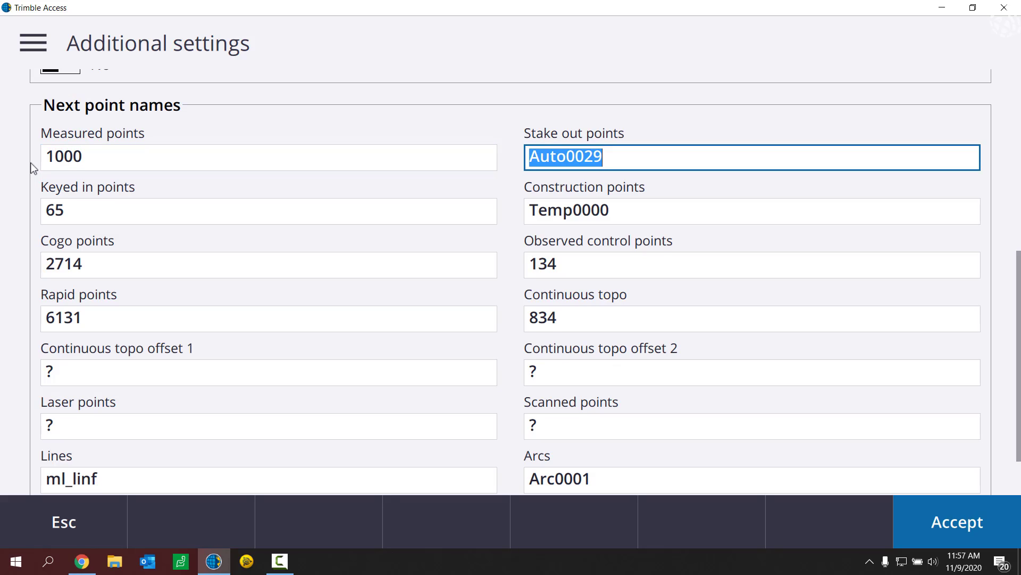
type("8000")
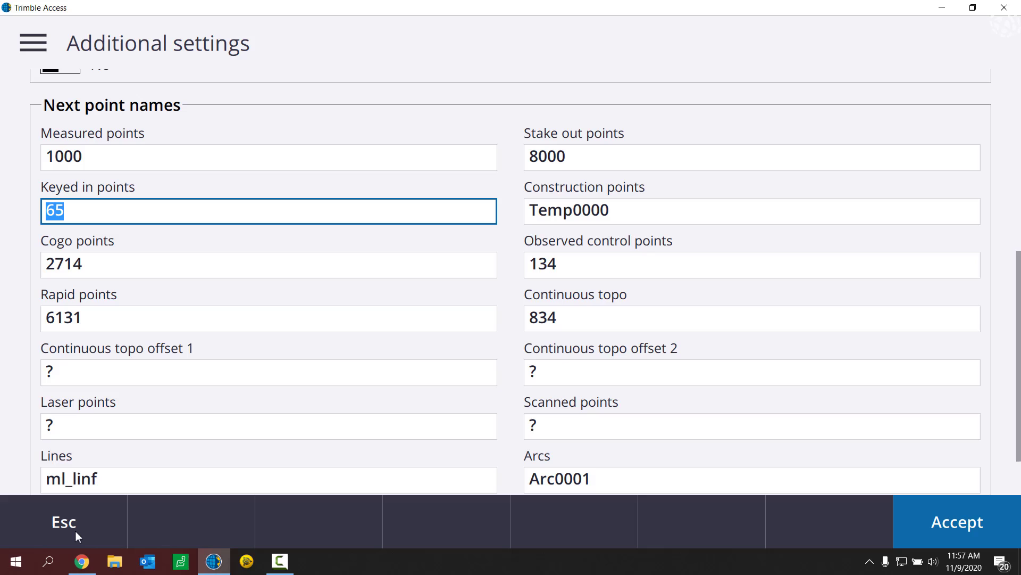
left_click(63, 522)
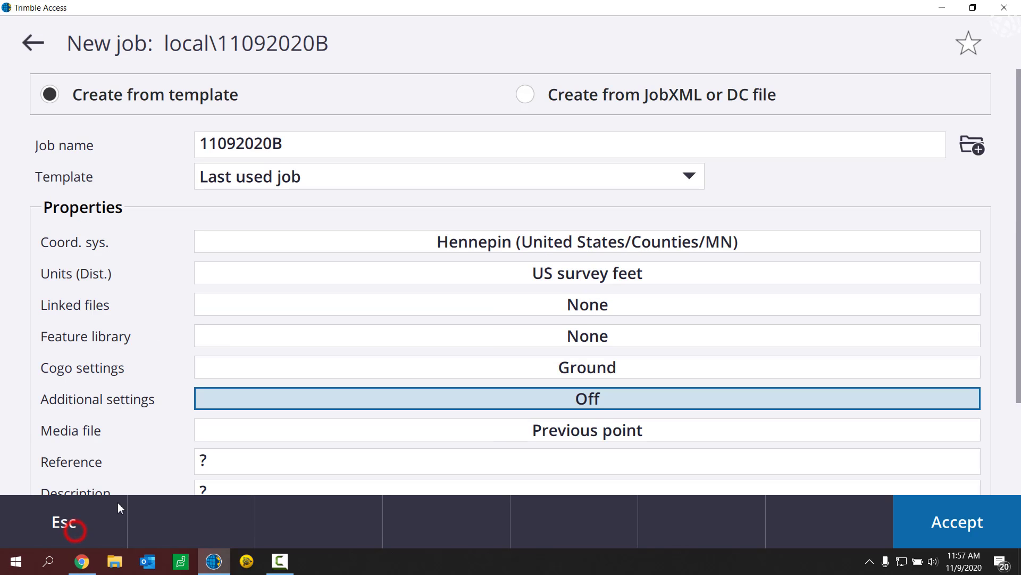
mouse_move(415, 182)
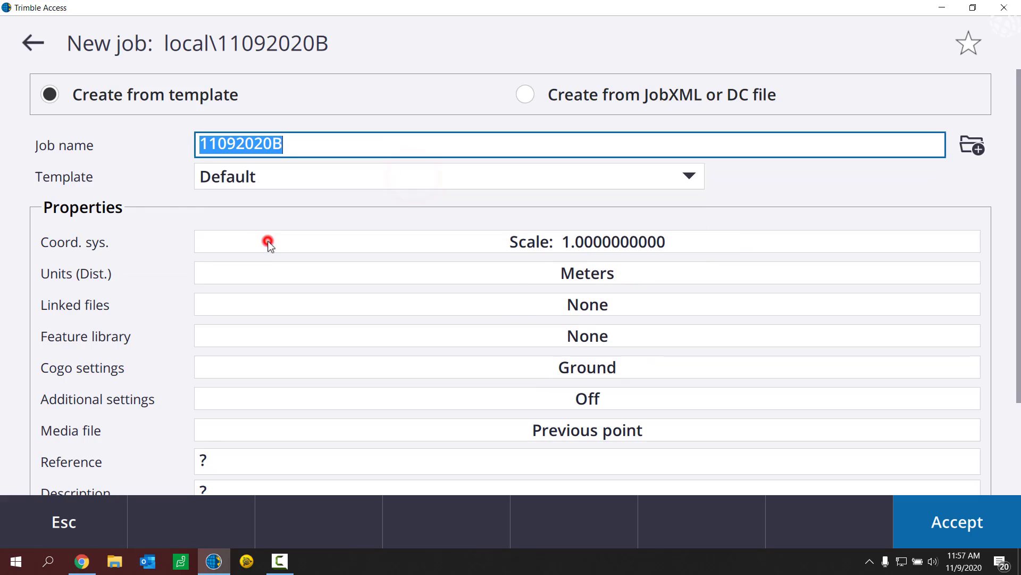
mouse_move(253, 182)
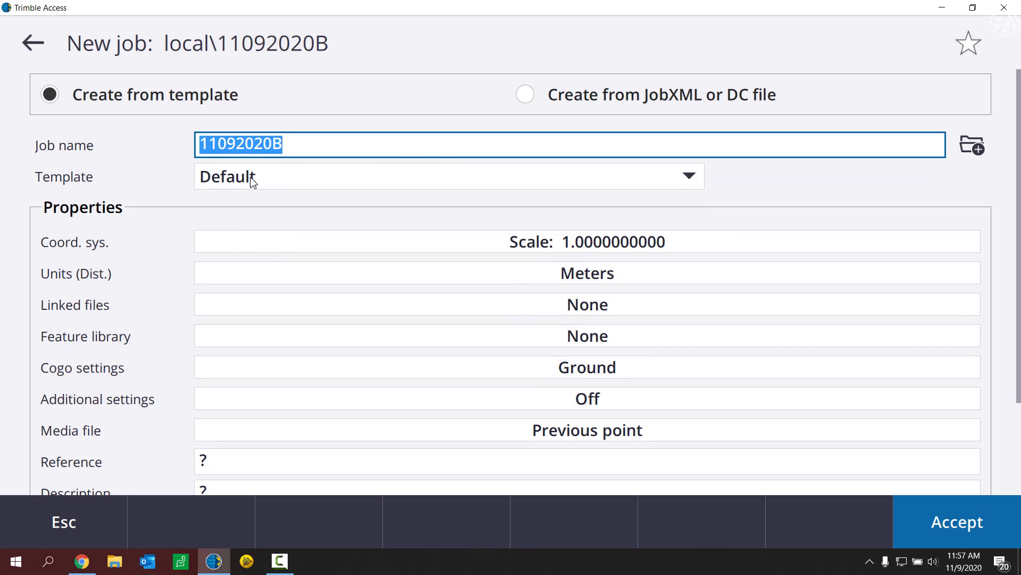
mouse_move(579, 399)
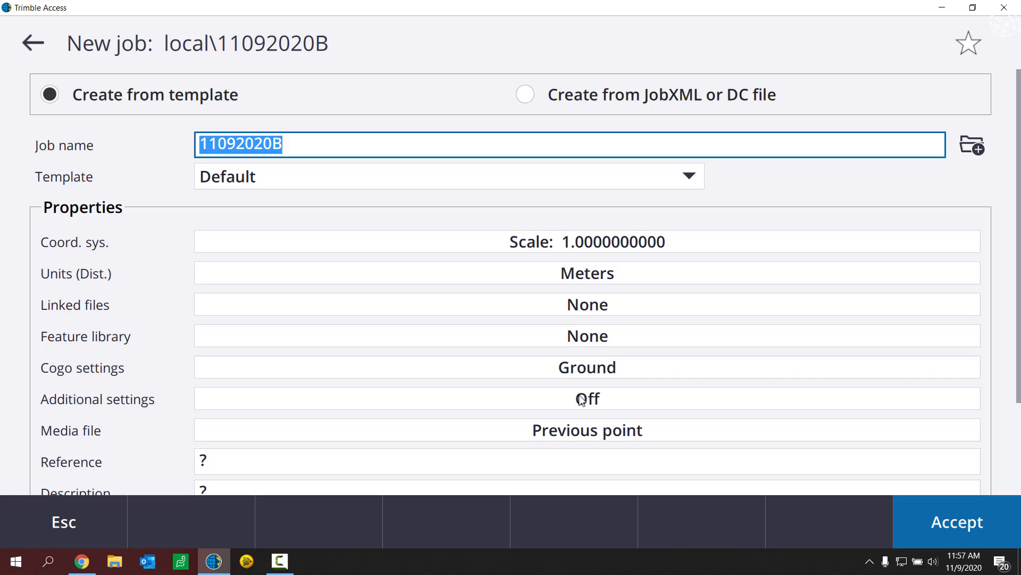
In Additional settings, compare Last used job naming (2695, 6131) with Template, leaving Template selected.
left_click(585, 398)
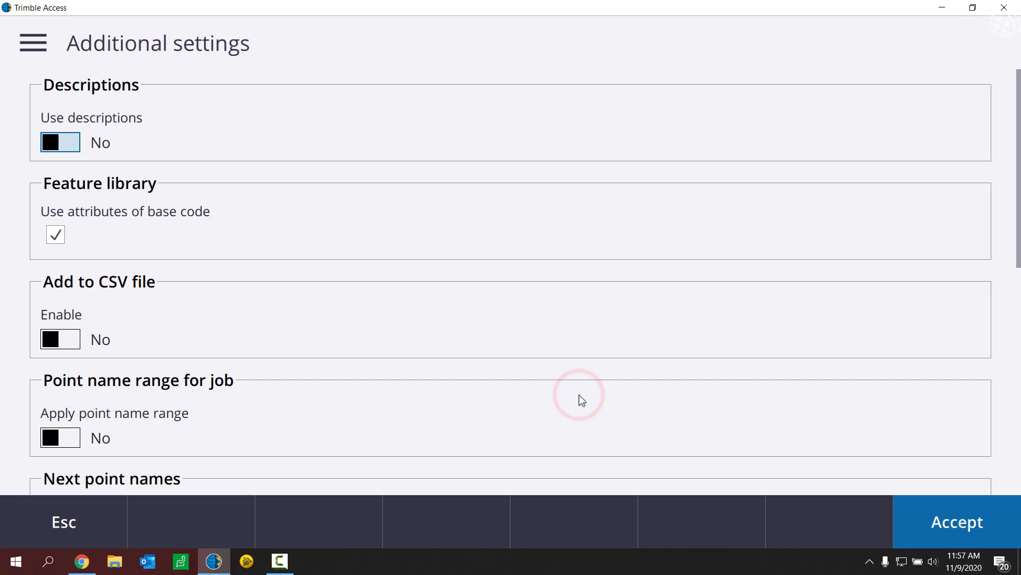
scroll("down", 3)
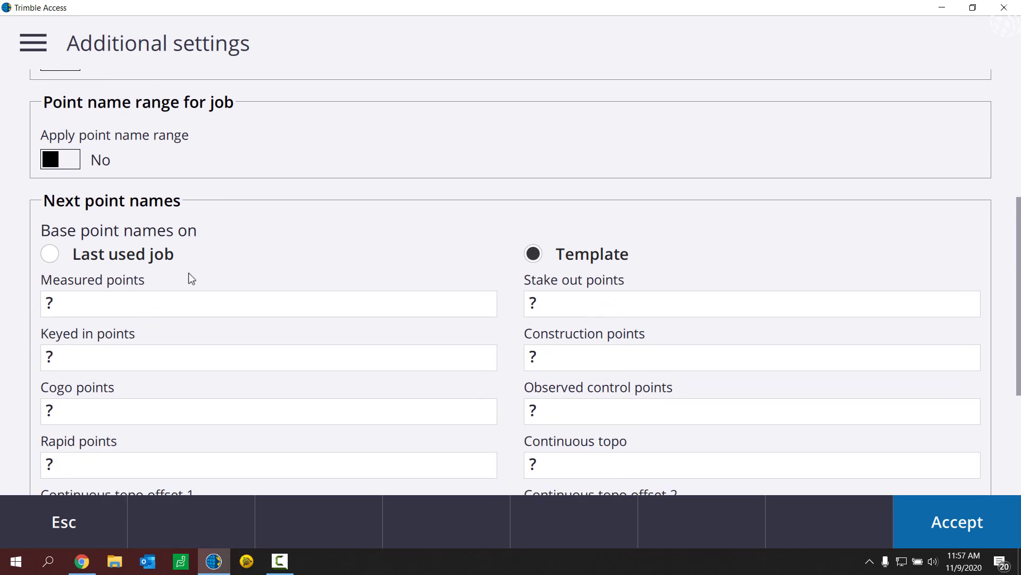
scroll("down", 3)
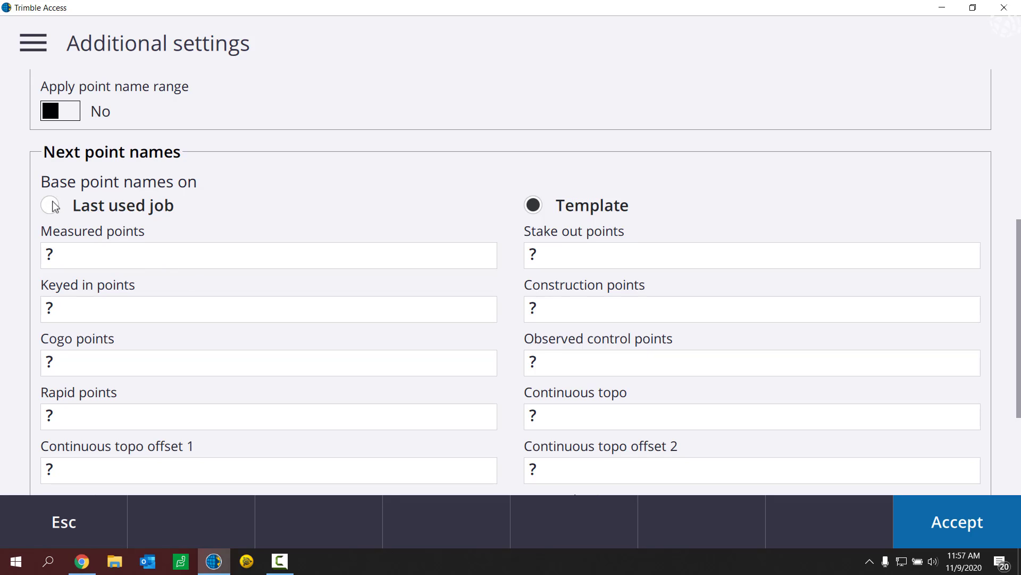
left_click(50, 204)
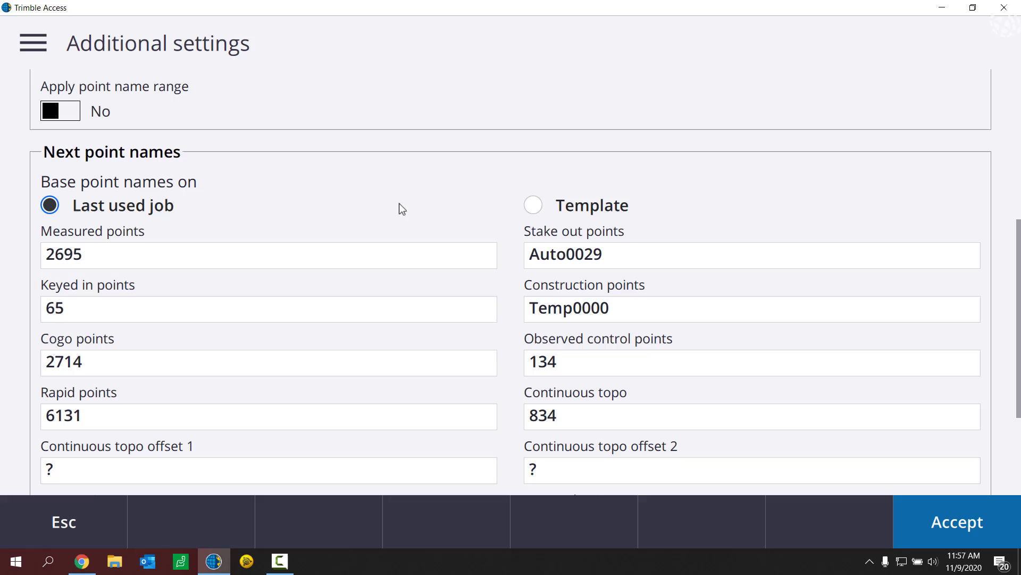
left_click(532, 205)
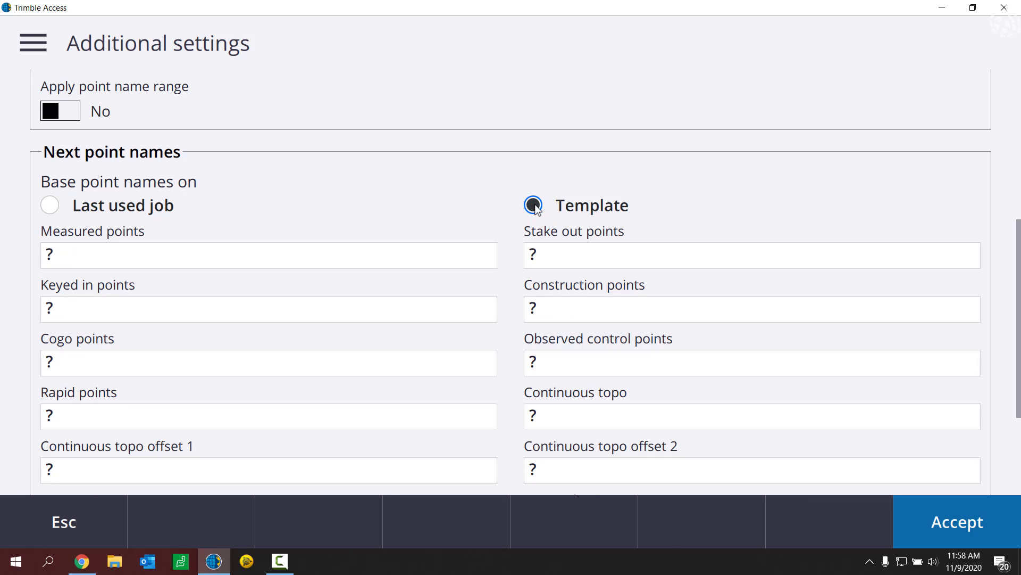
left_click(50, 204)
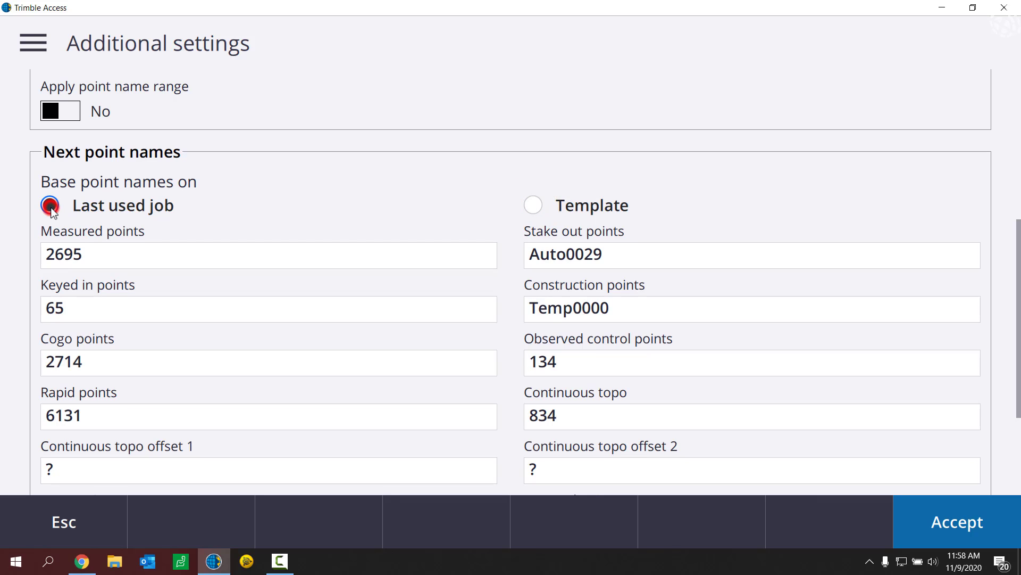
left_click(50, 204)
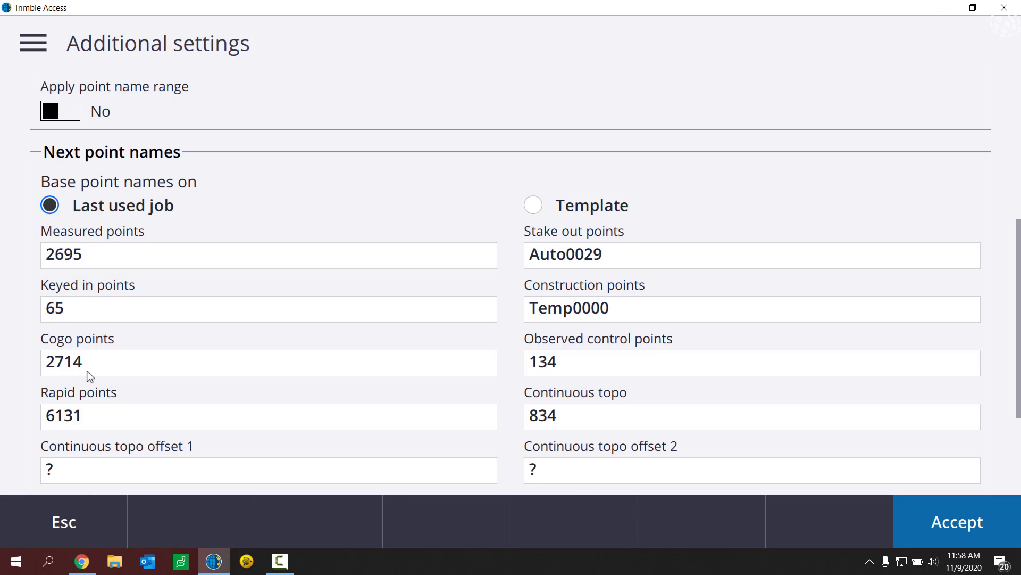
left_click(533, 206)
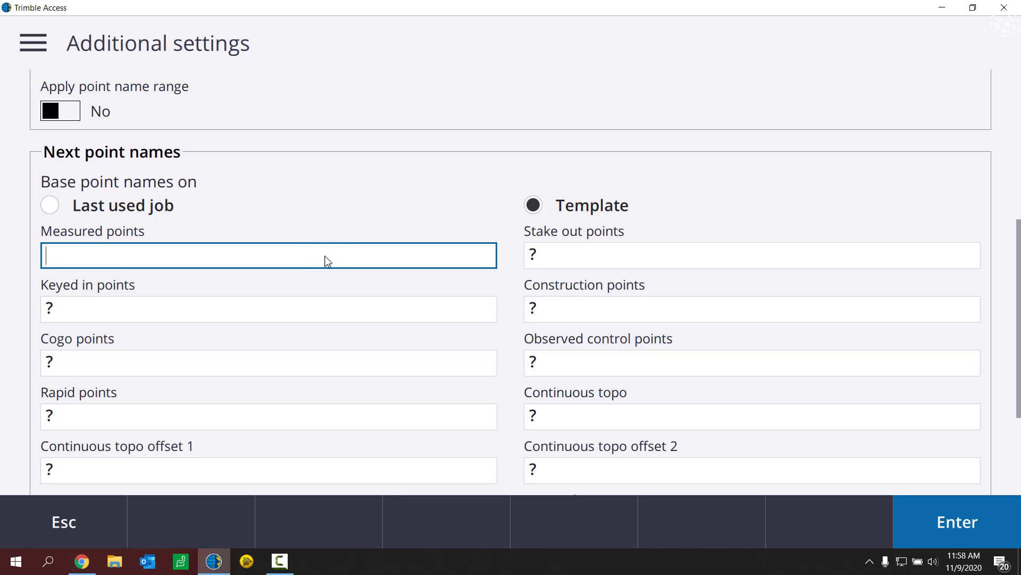
Set measured points to 1000 and cogo points to COMP1.
type("10")
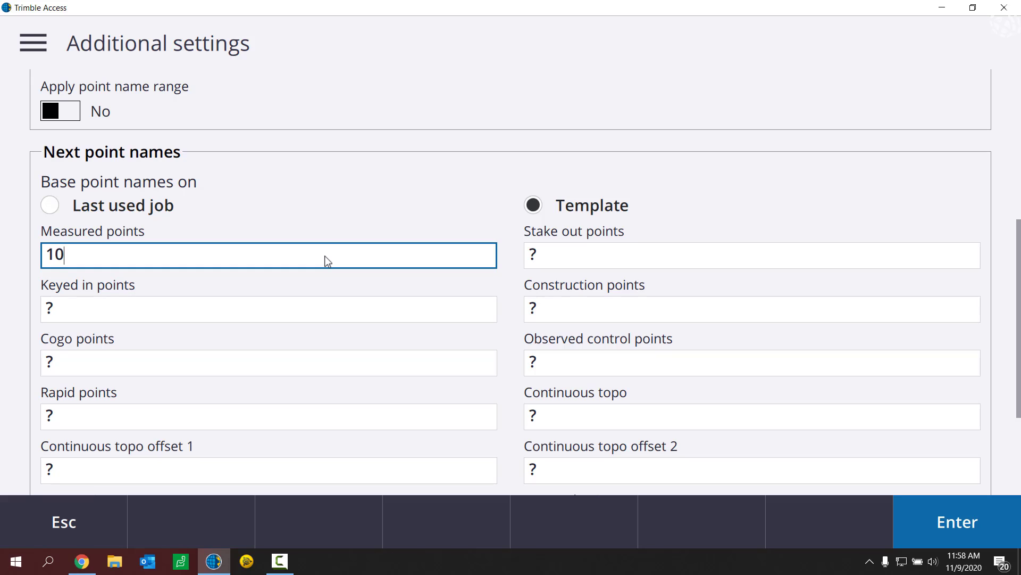
type("00")
left_click(753, 254)
type("8000")
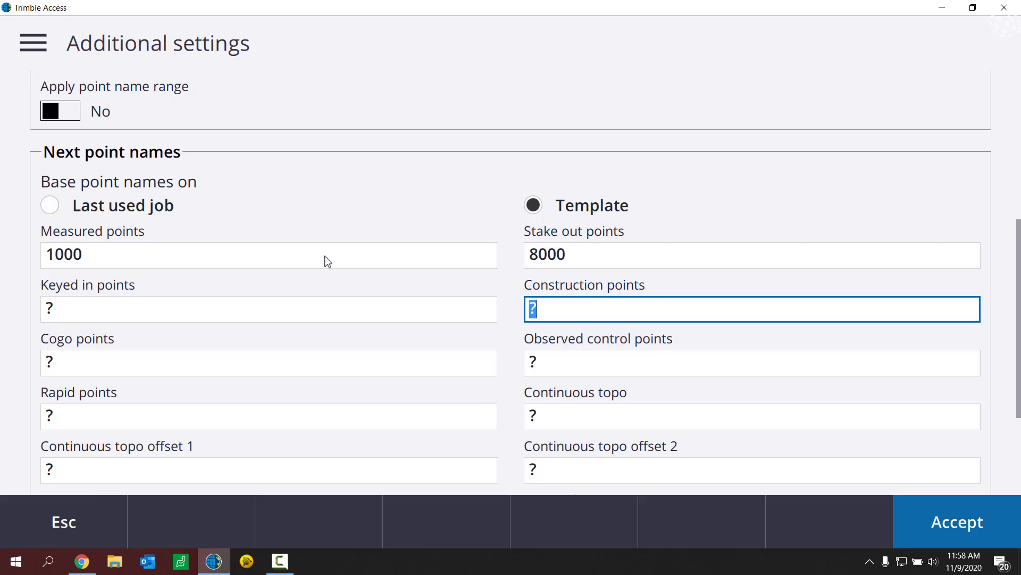
left_click(267, 362)
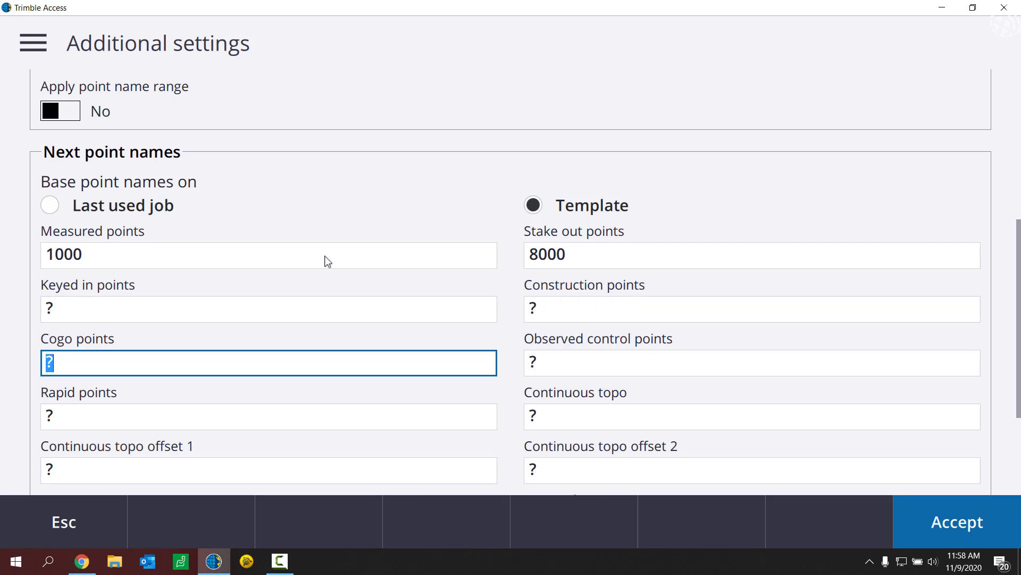
type("C")
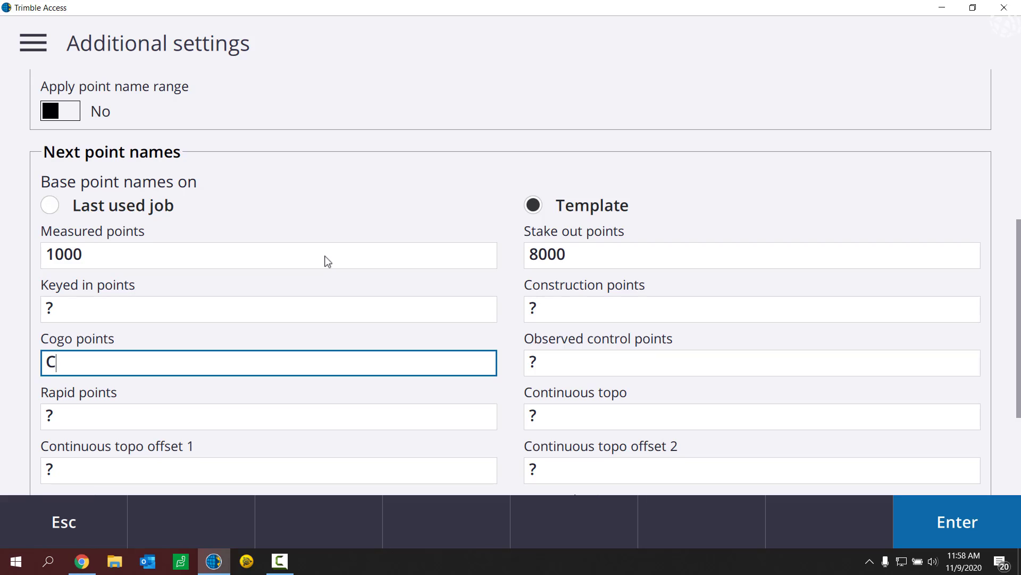
type("OMP1")
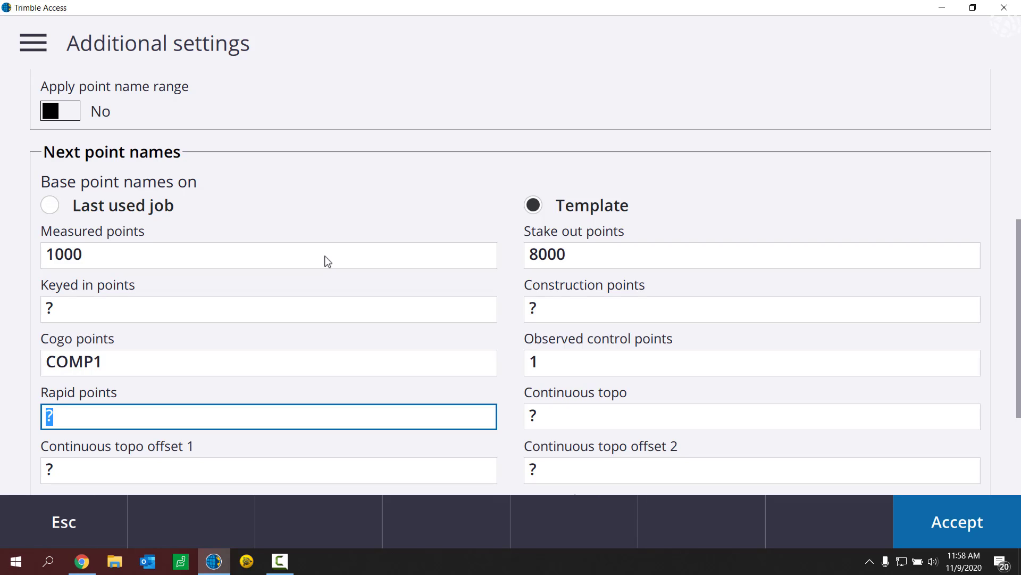
Set rapid points to 500 and continuous topo to 2000.
type("500")
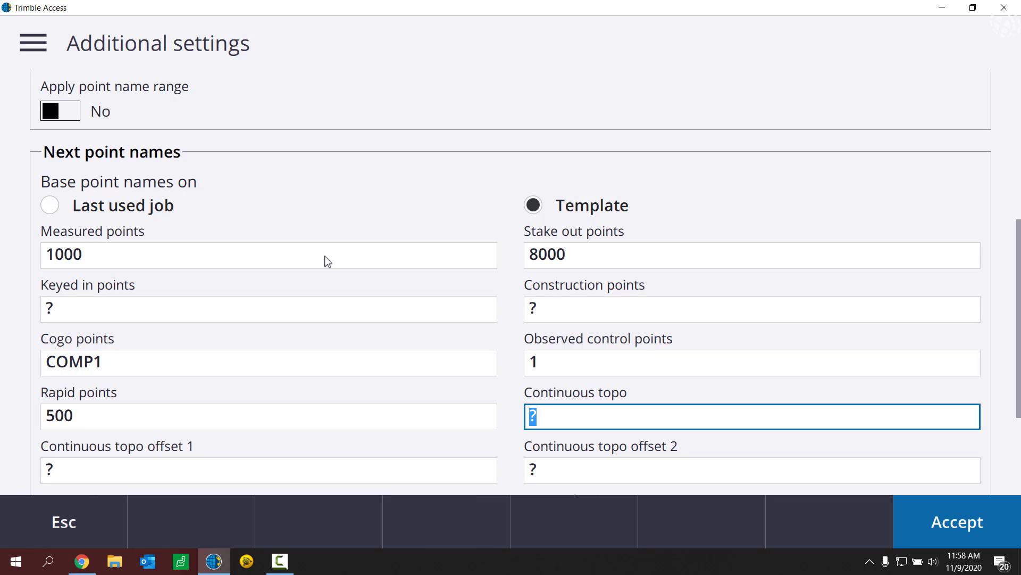
type("2")
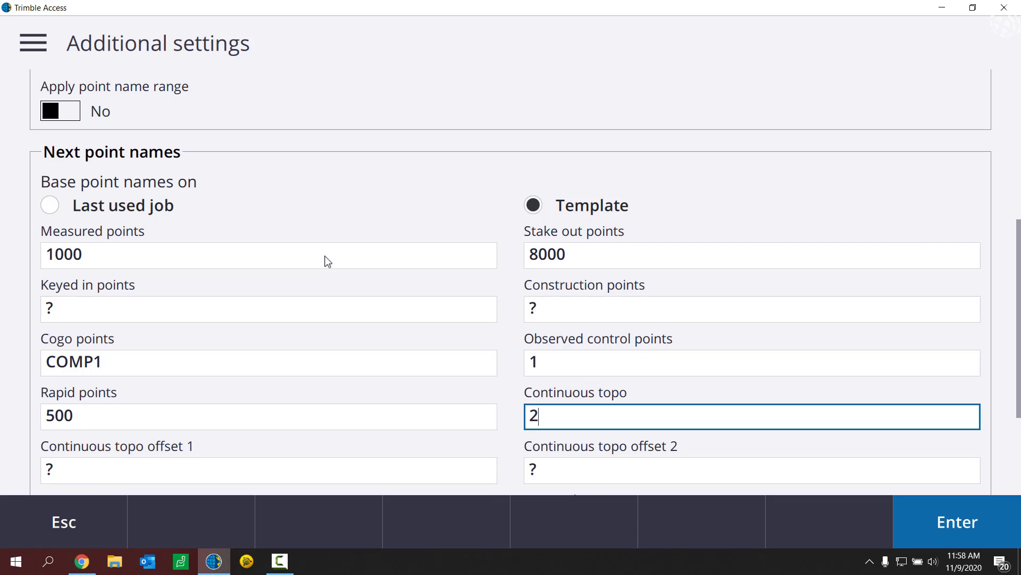
type("000")
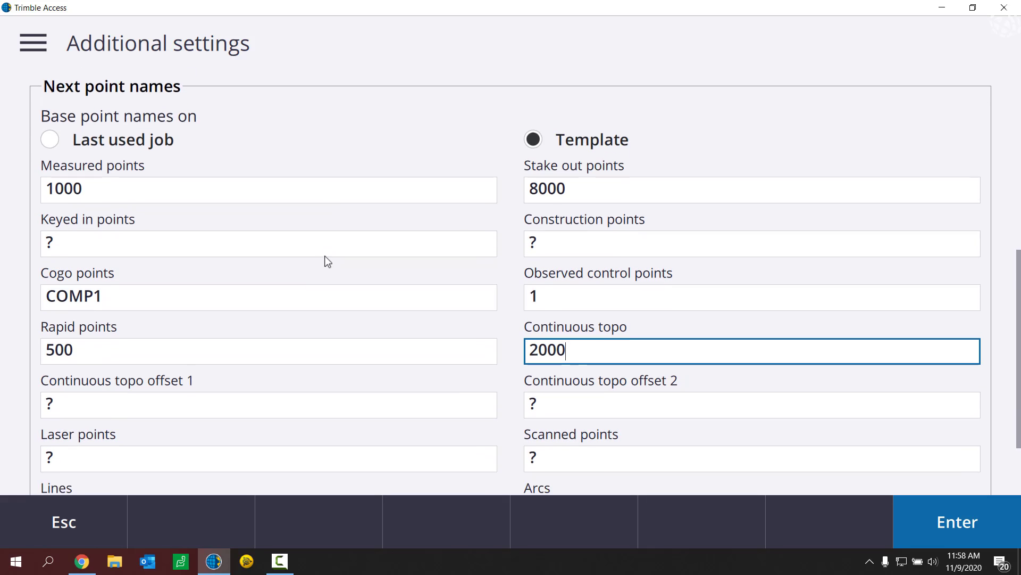
Set next names Line1, Arc1 and PL1 for lines, arcs and polylines.
scroll("down", 3)
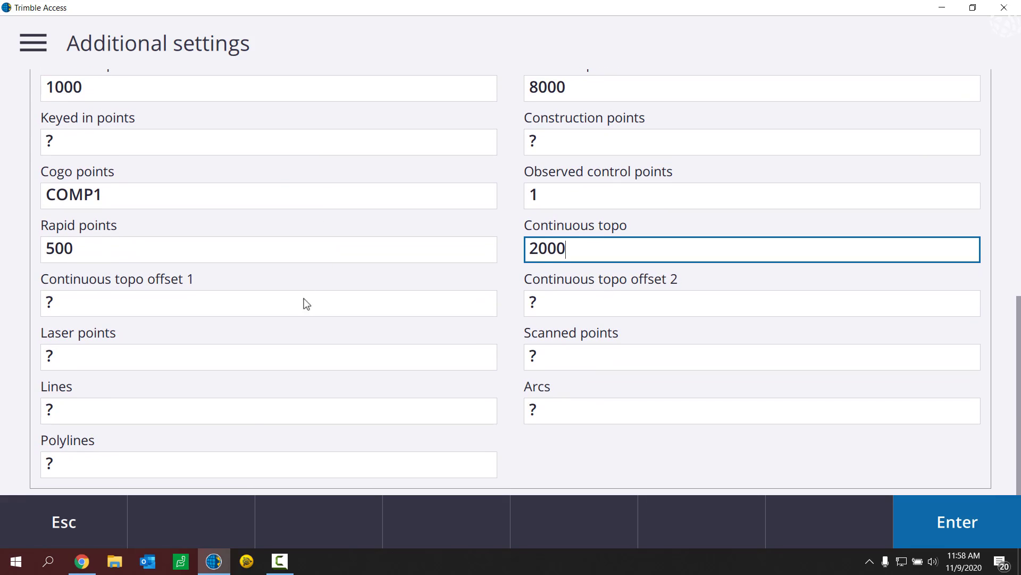
left_click(267, 411)
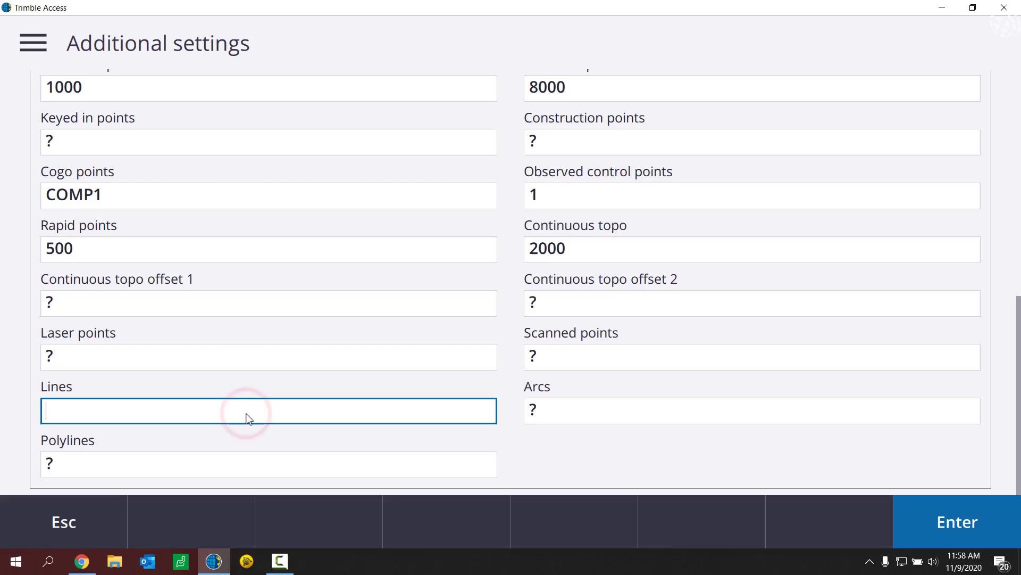
type("Line1")
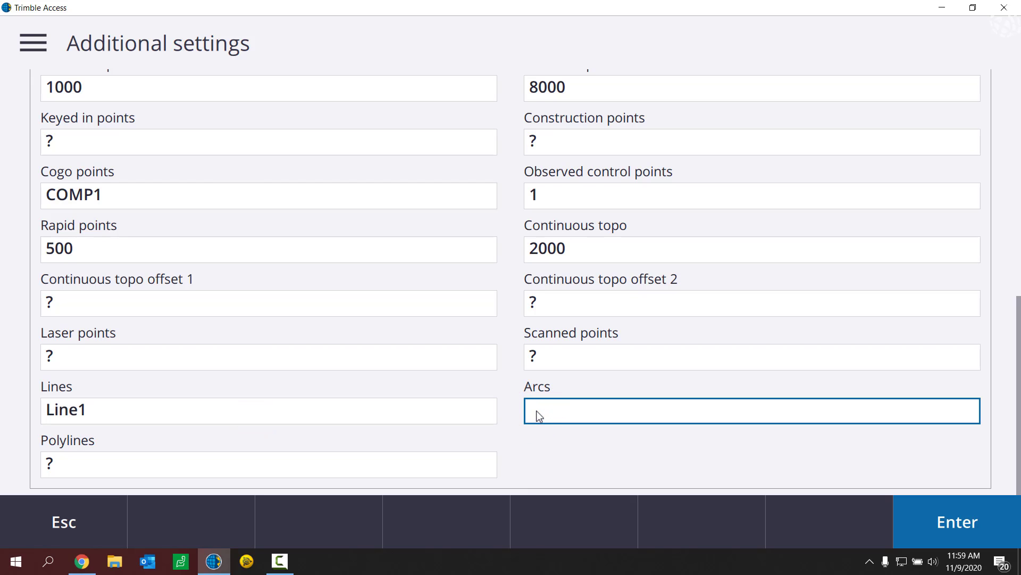
type("Arc1")
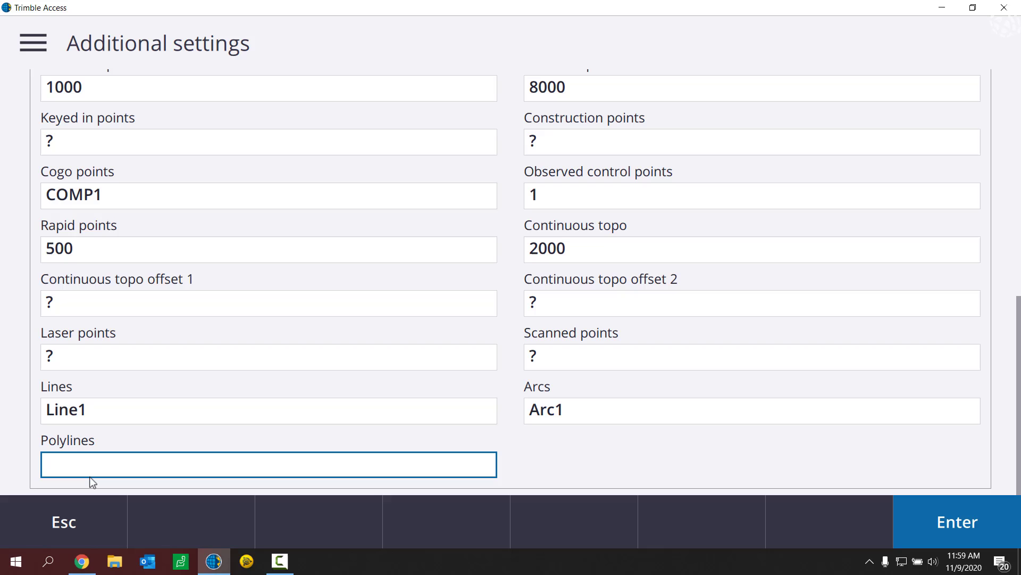
type("PL1")
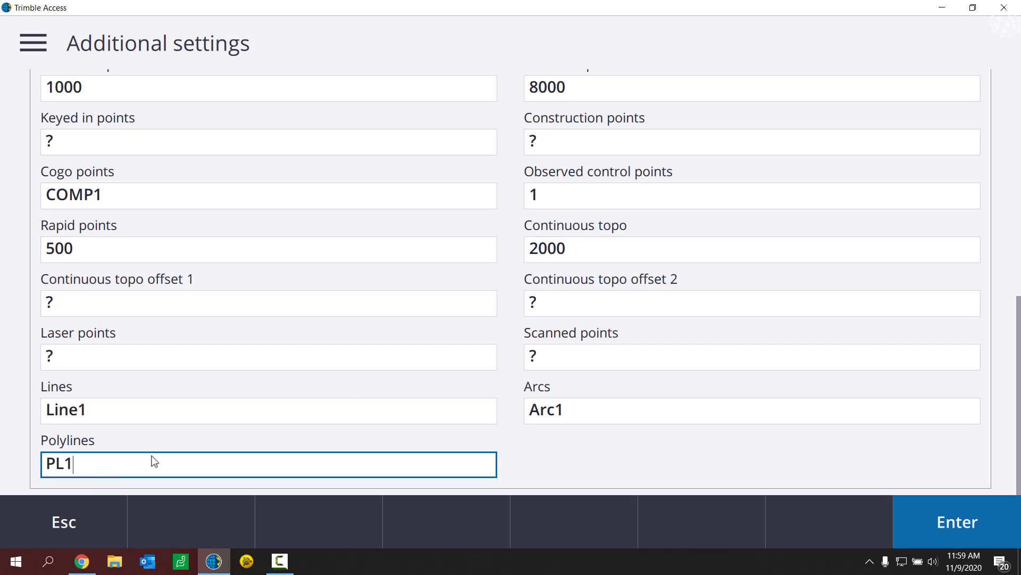
scroll("up", 3)
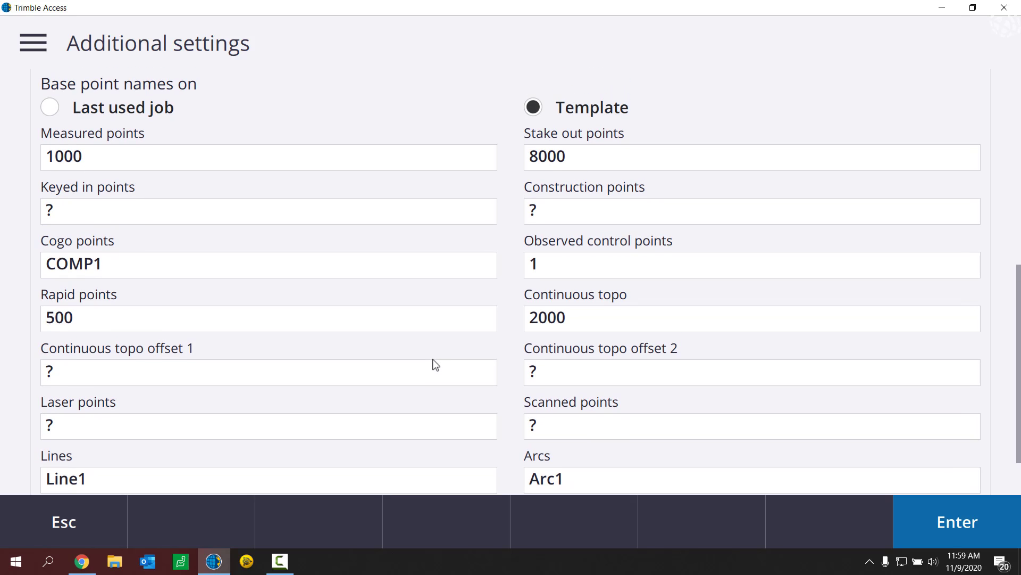
scroll("up", 3)
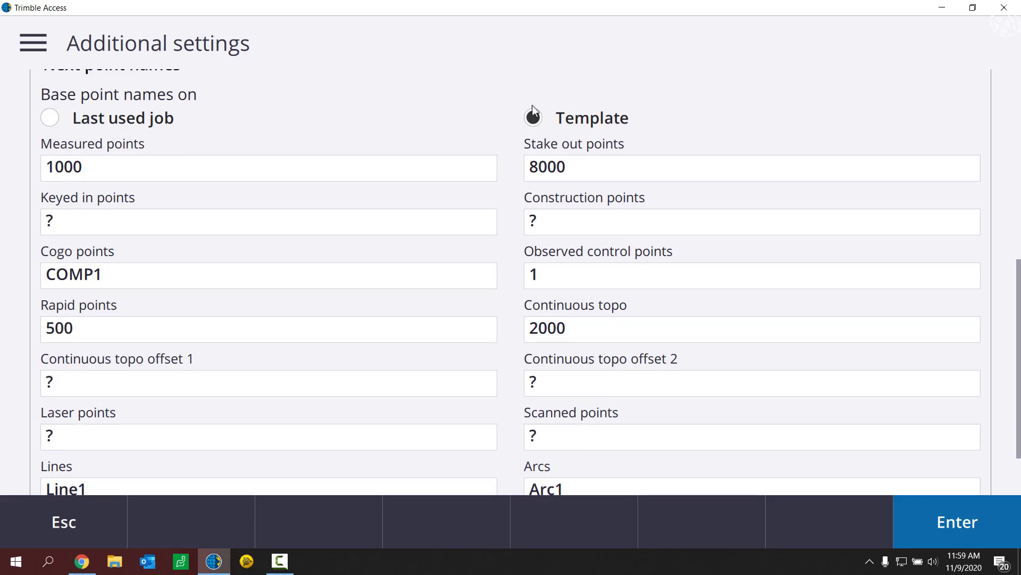
scroll("up", 3)
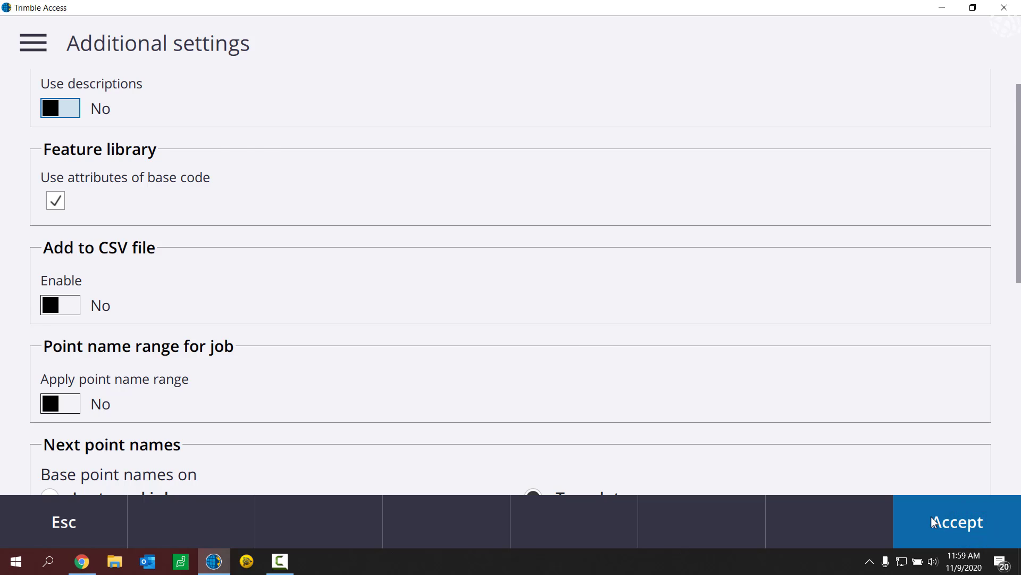
Accept the additional settings and create job 11092020B, landing on its map.
left_click(956, 521)
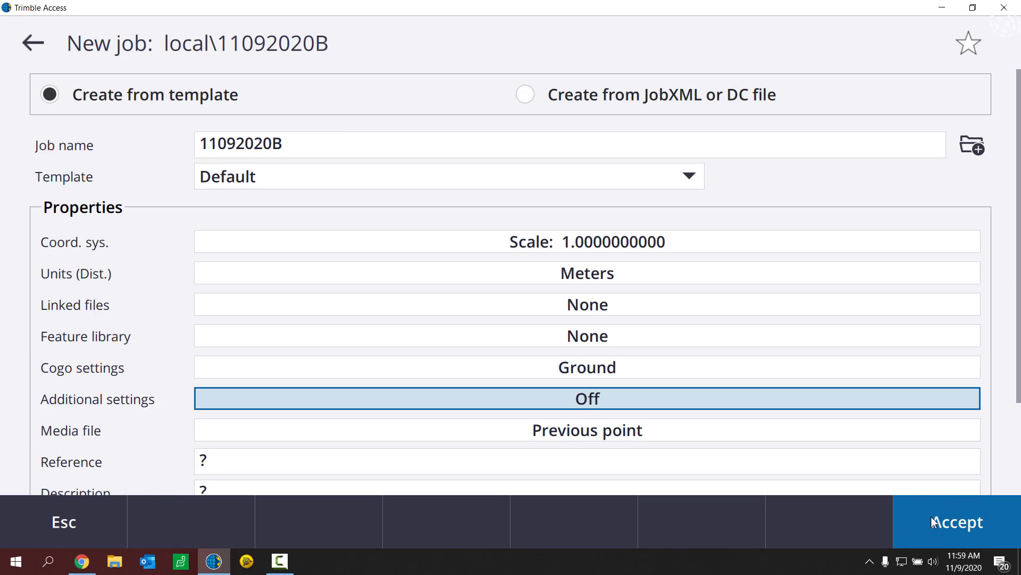
mouse_move(582, 266)
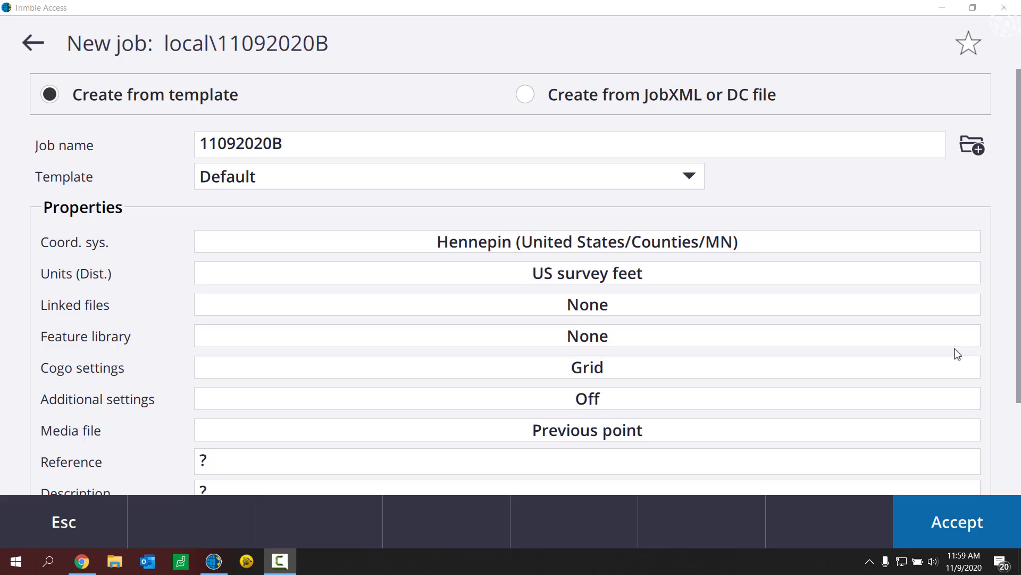
left_click(957, 522)
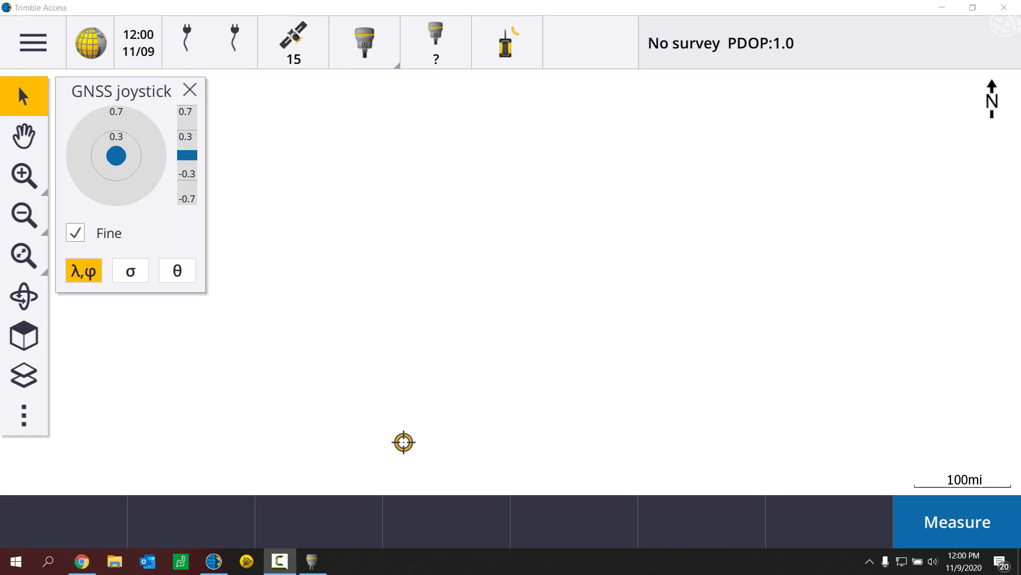
Start an MnCORS VRS survey accepting base station 13, so measuring proposes point 1.
left_click(956, 521)
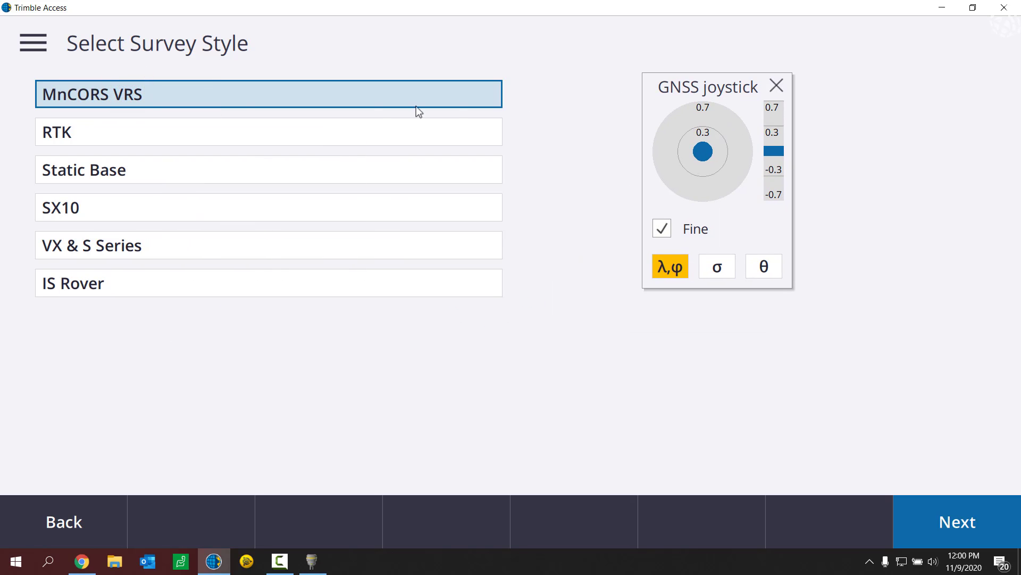
left_click(956, 522)
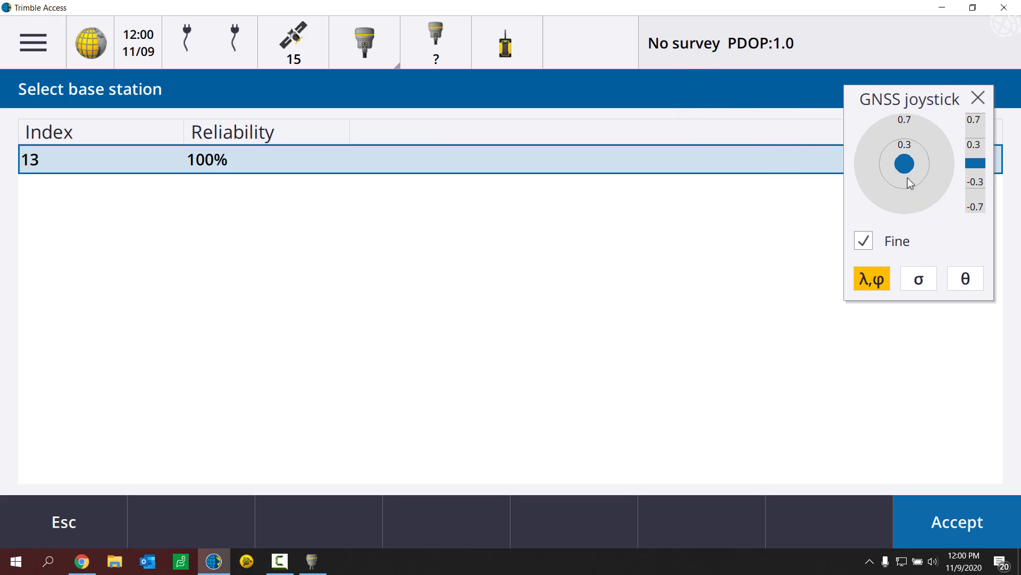
left_click(957, 522)
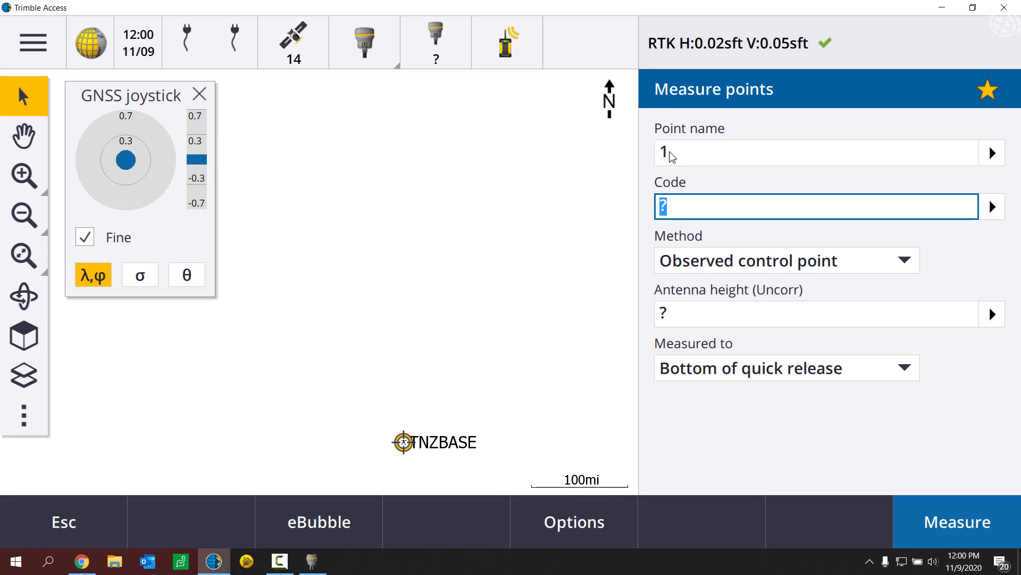
Confirm Topo point name 1000, then choose Rapid point (name 500) with antenna height 2m.
left_click(786, 260)
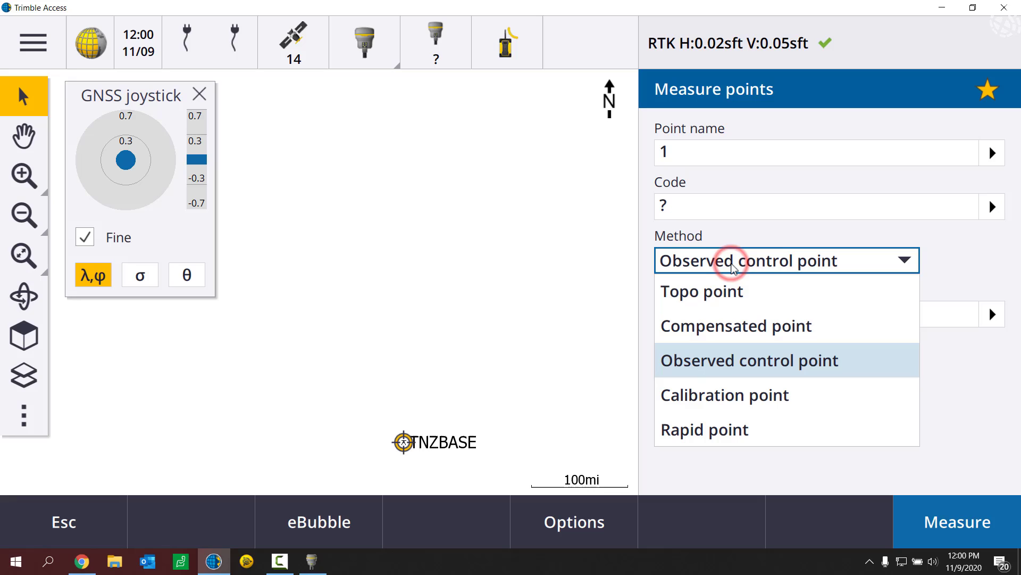
left_click(702, 291)
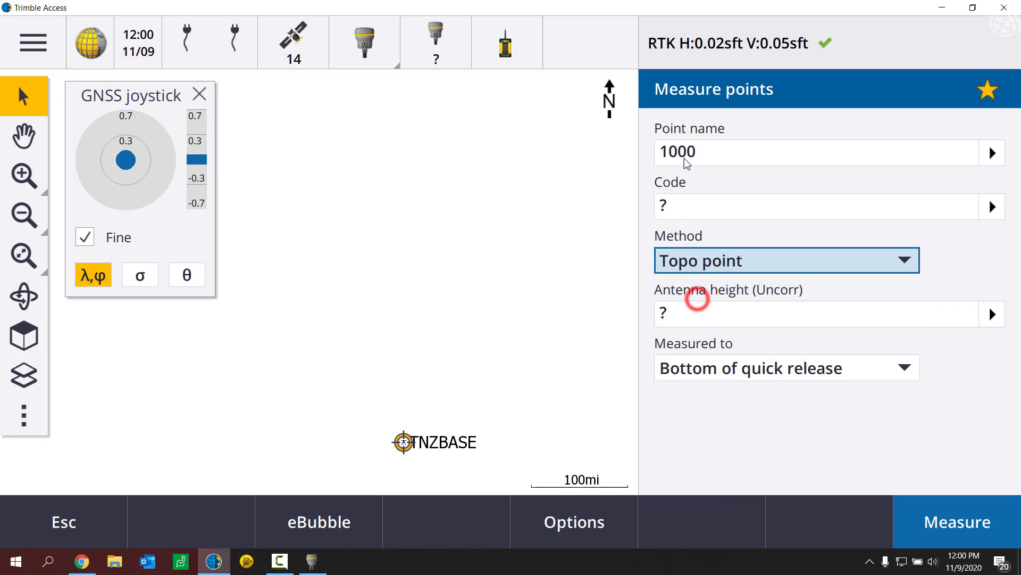
left_click(786, 260)
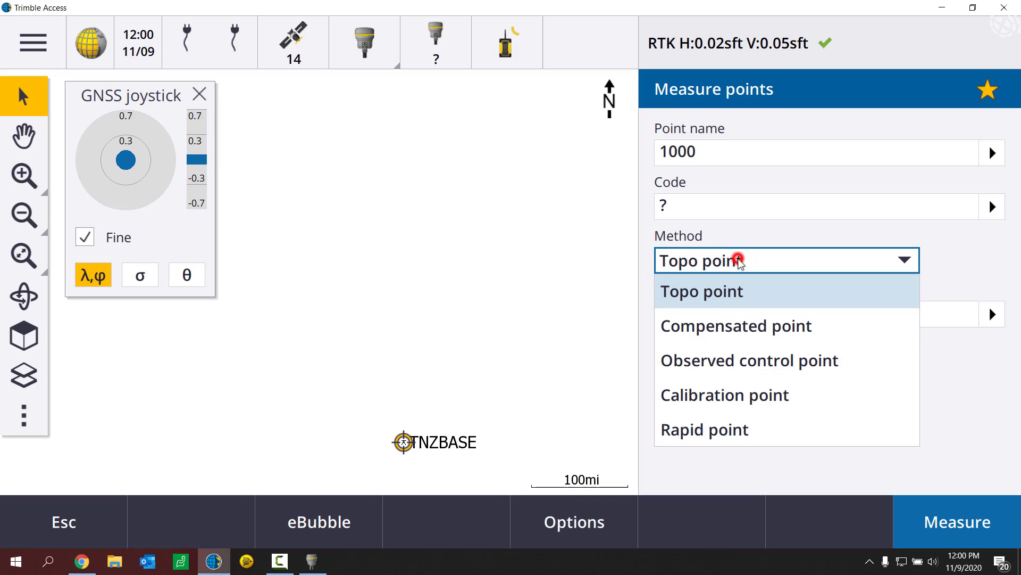
left_click(705, 428)
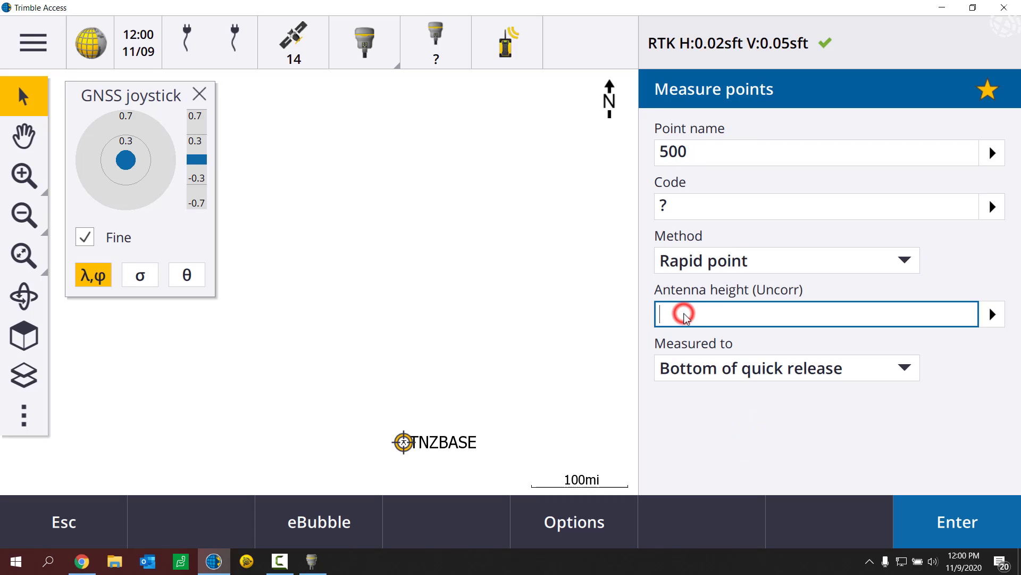
type("2m")
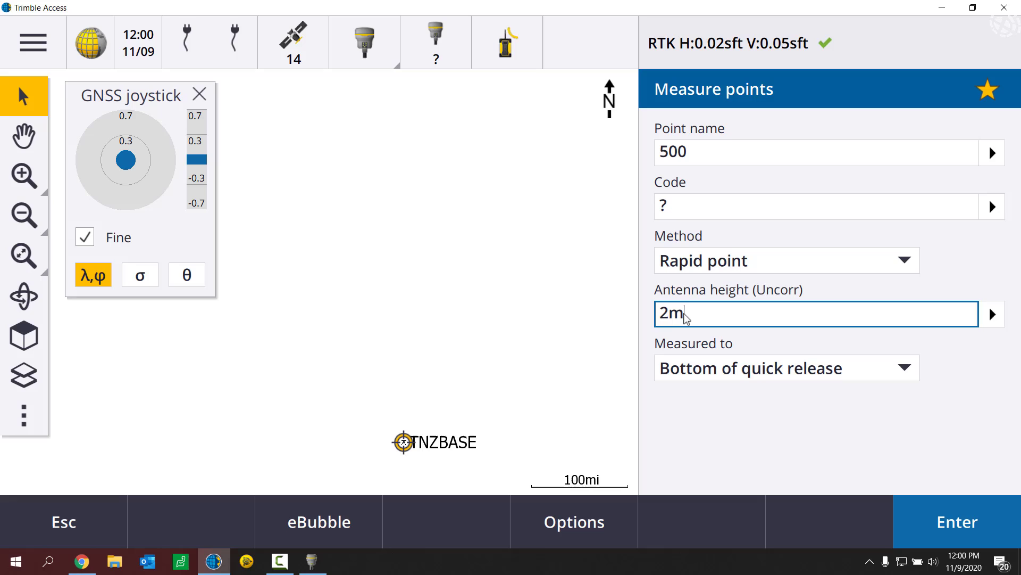